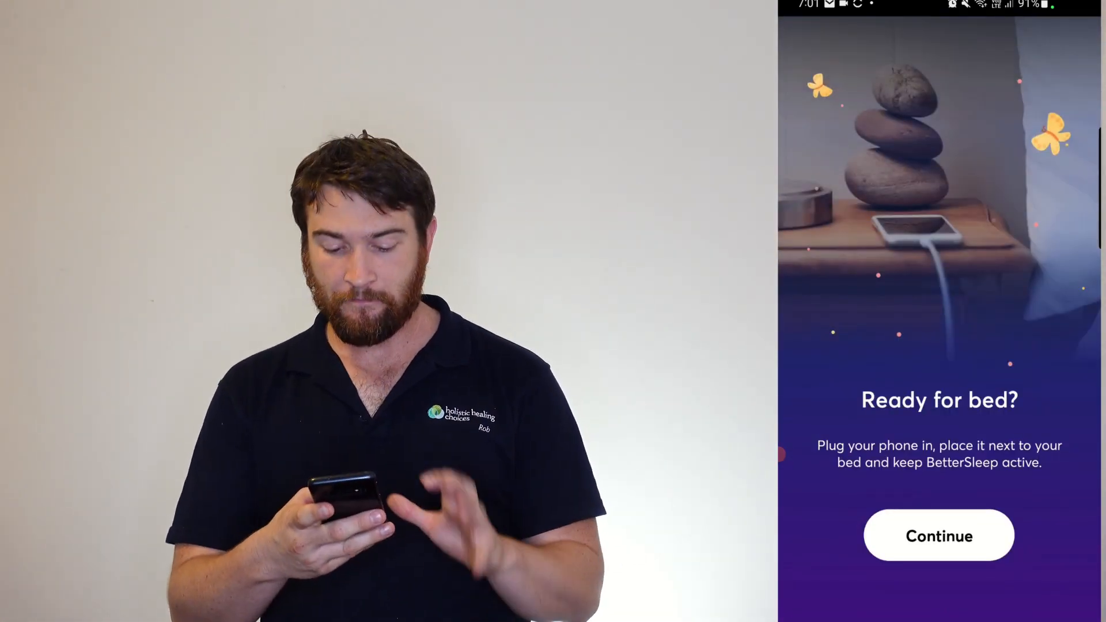
- Start sleep tracking, dismiss the microphone warning, shuffle to the Resting by the river mix, and stop recording
left_click(937, 535)
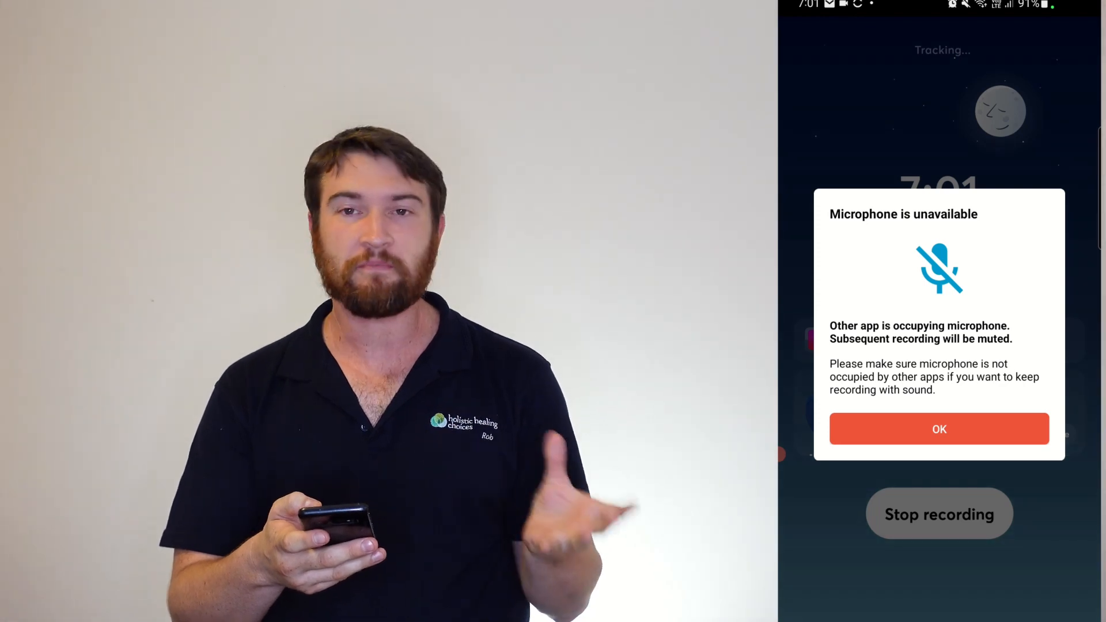
left_click(940, 428)
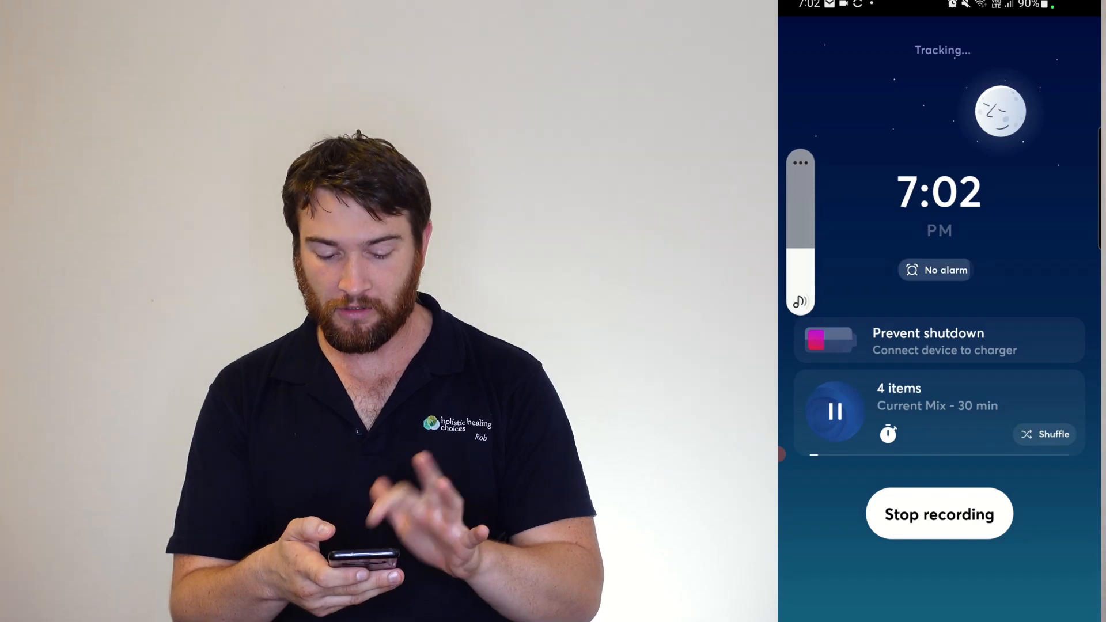
left_click(935, 269)
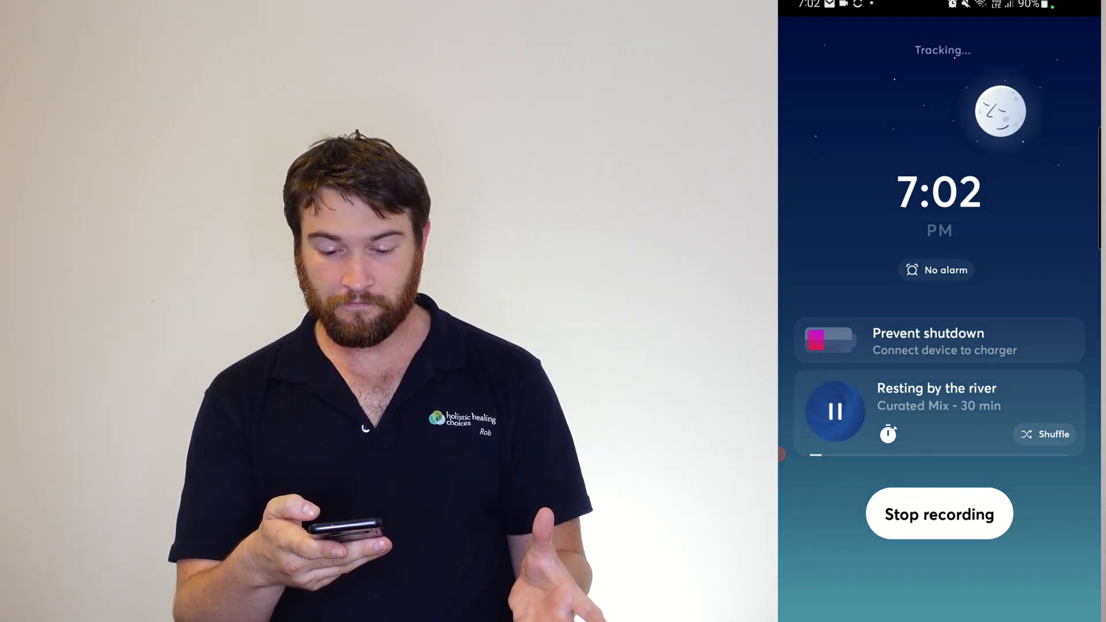
left_click(939, 514)
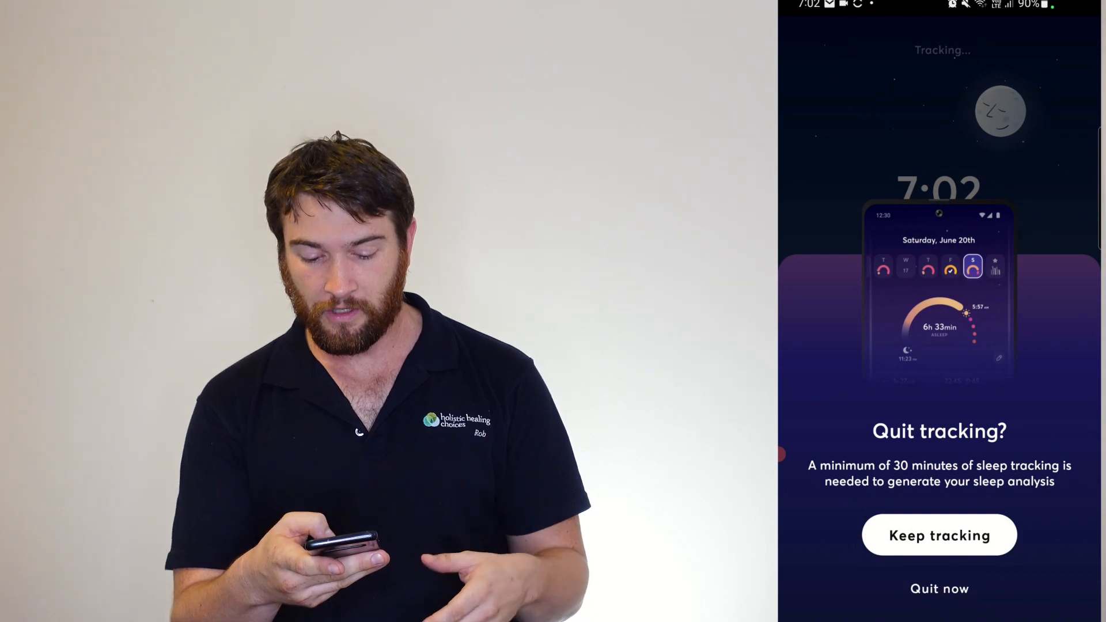
- Confirm quitting tracking and browse down the January 19th journal report to Recordings
left_click(939, 534)
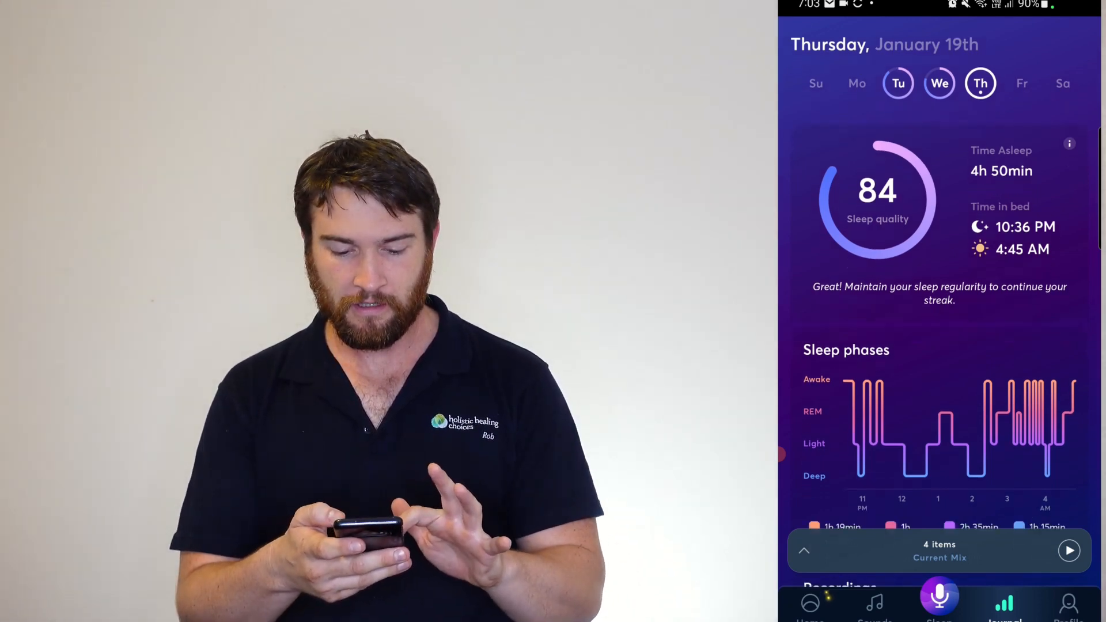
scroll("down", 3)
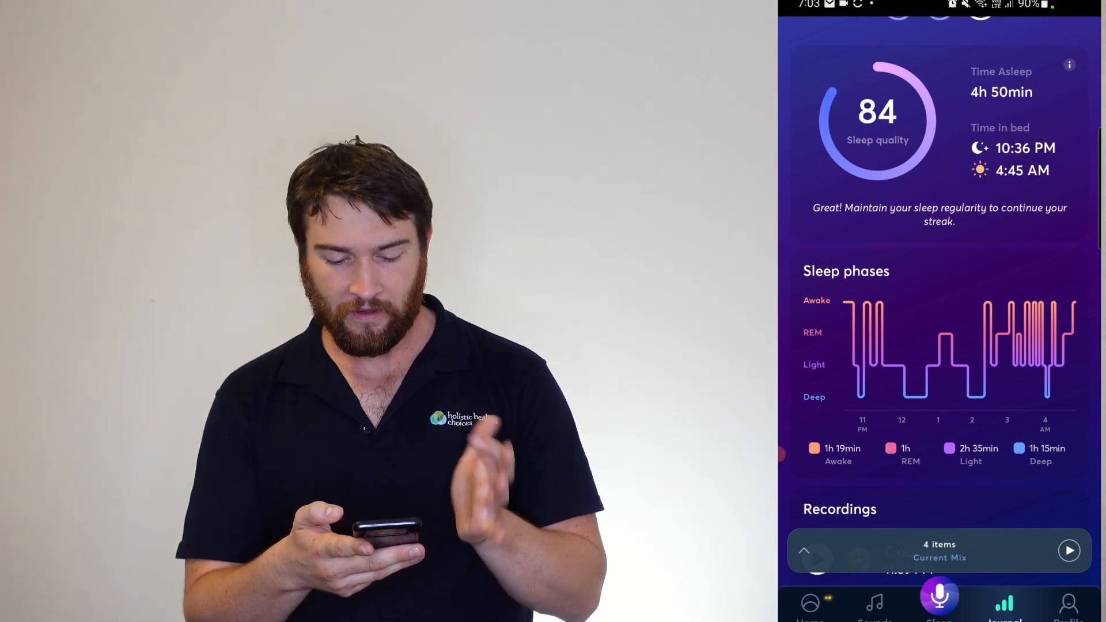
scroll("down", 3)
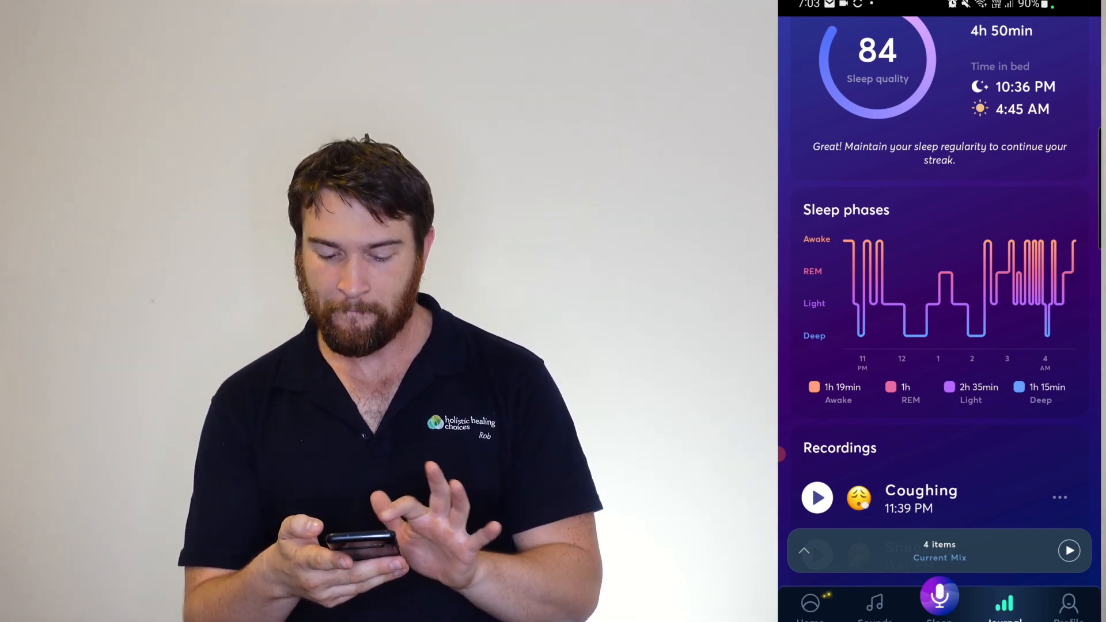
scroll("down", 3)
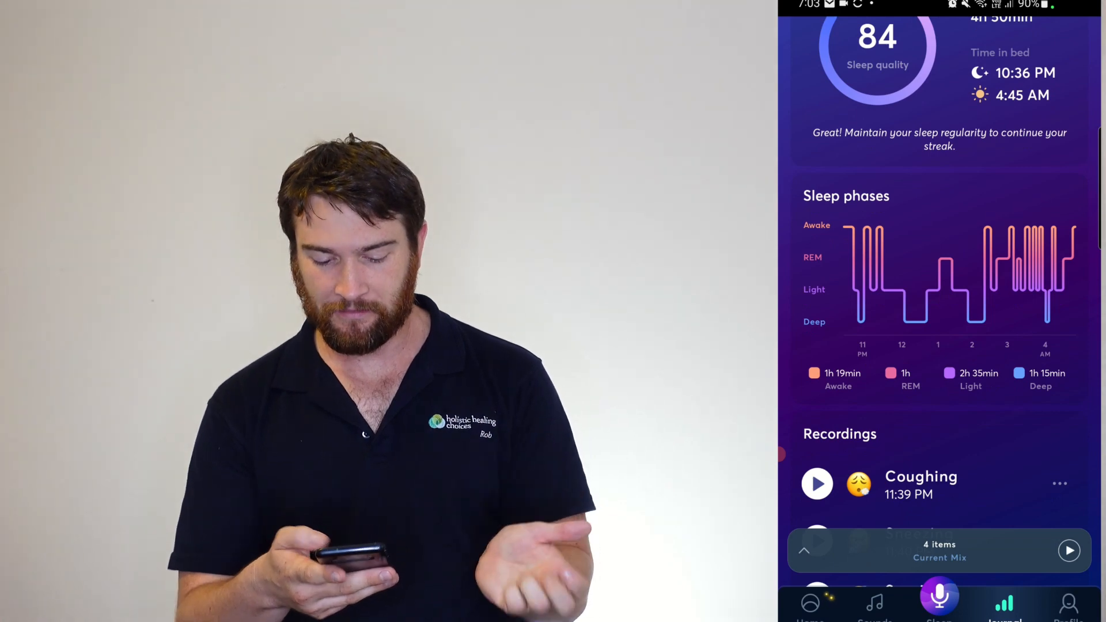
scroll("down", 3)
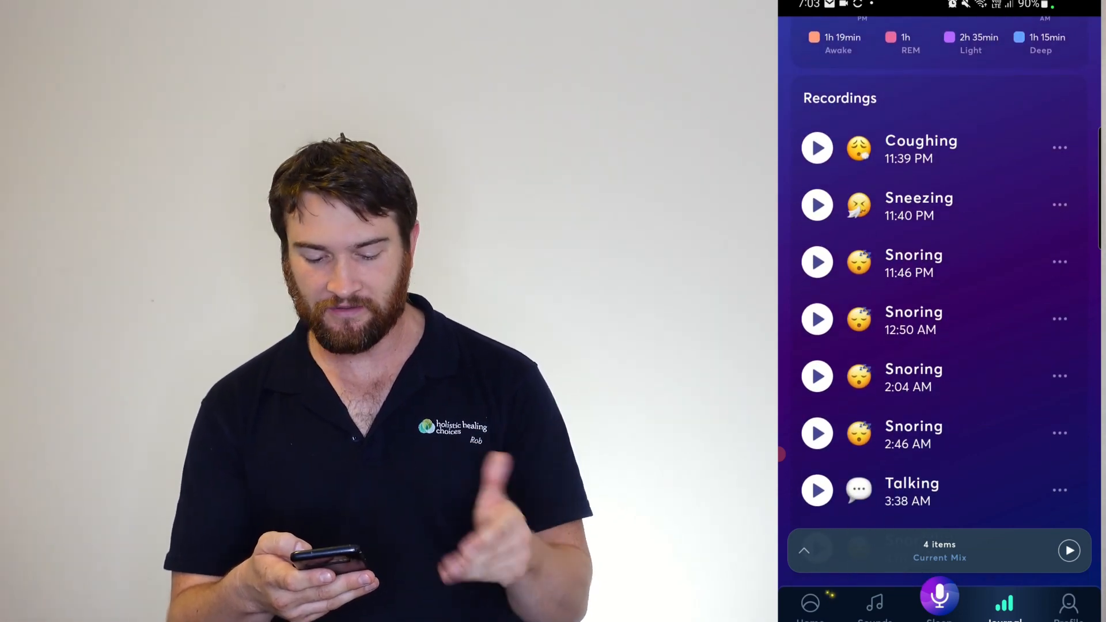
- Play back the night's recordings, including the Talking recording from 3:38 AM
left_click(817, 205)
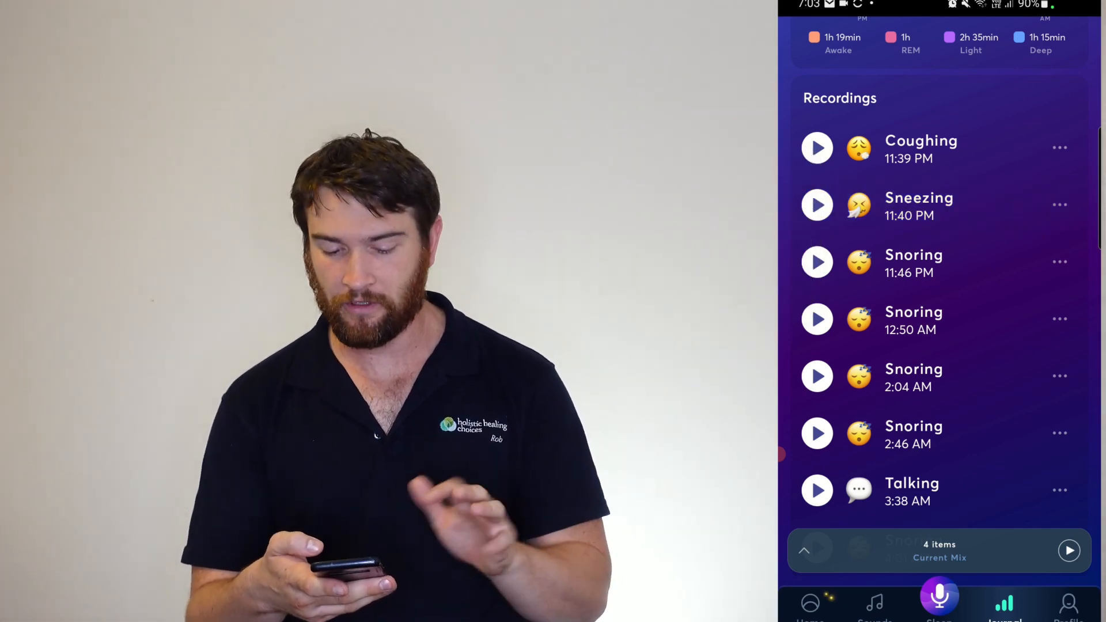
left_click(817, 491)
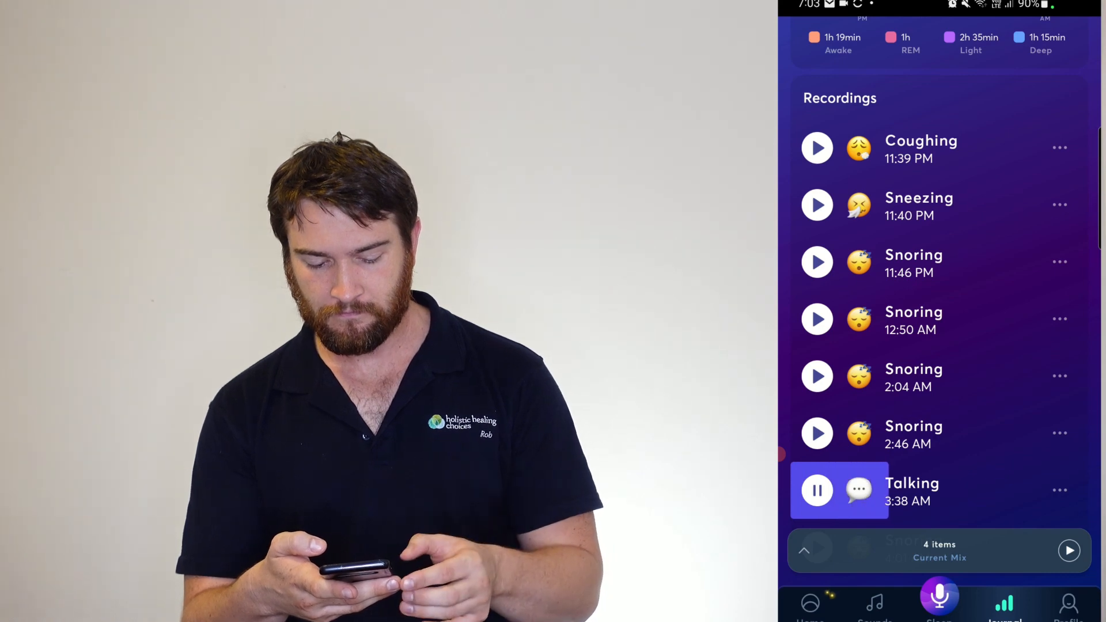
left_click(816, 490)
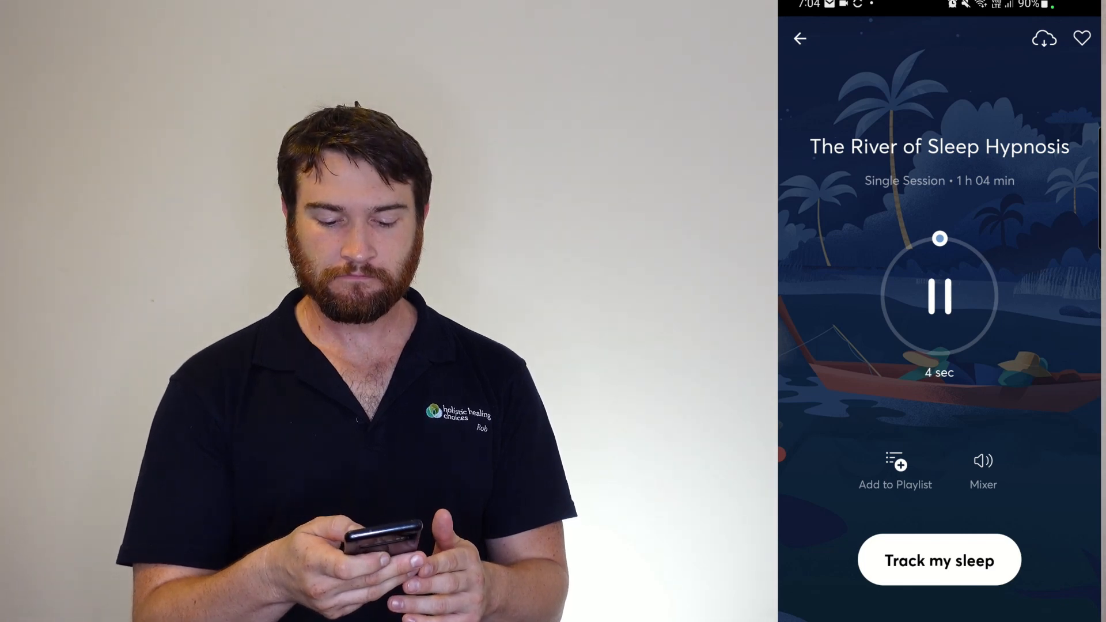
- Pause and resume The River of Sleep Hypnosis, leave it paused, and add it to favourites
left_click(940, 297)
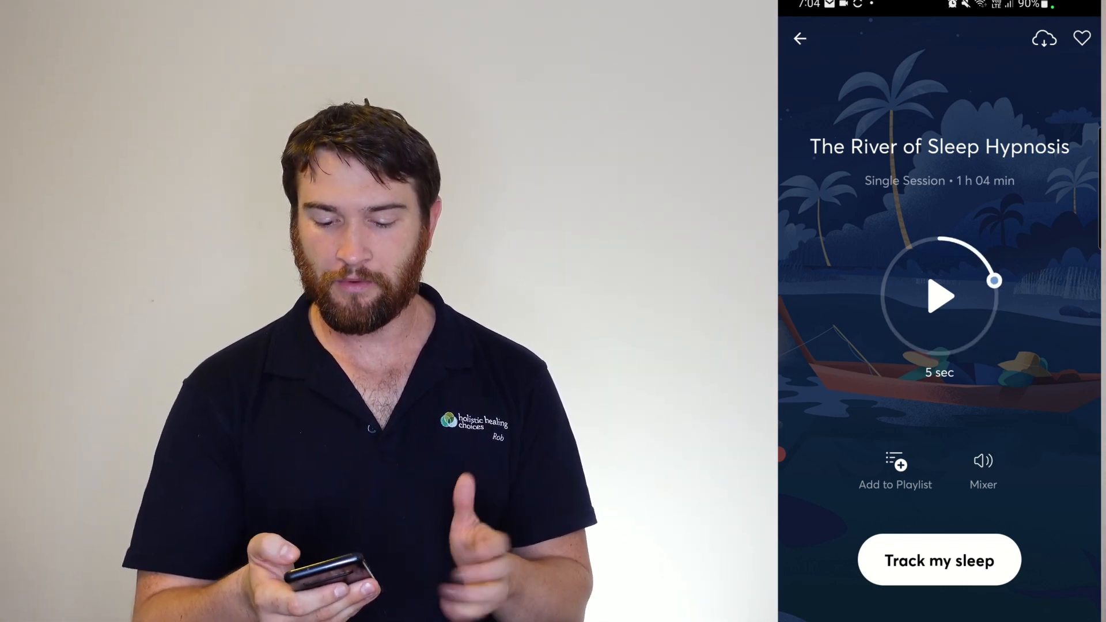
left_click(937, 297)
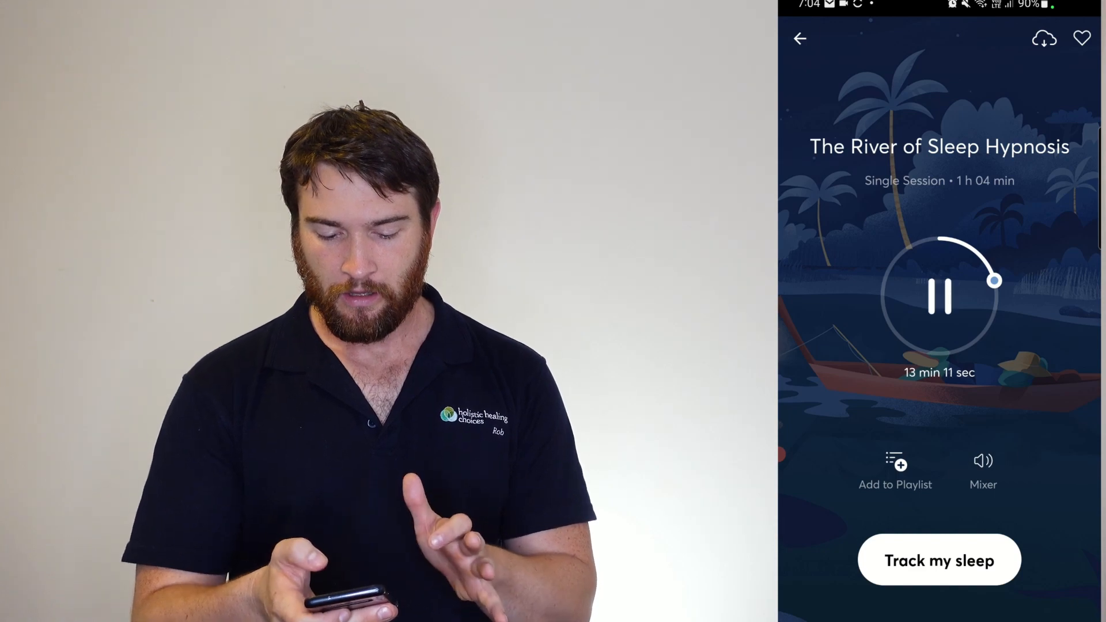
left_click(940, 298)
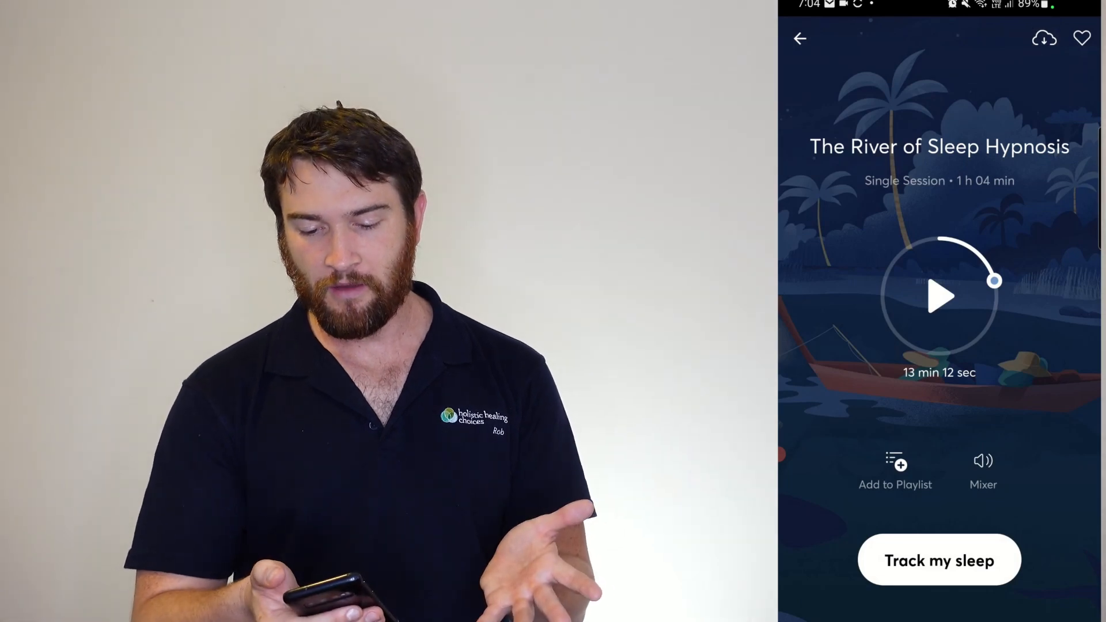
left_click(1081, 38)
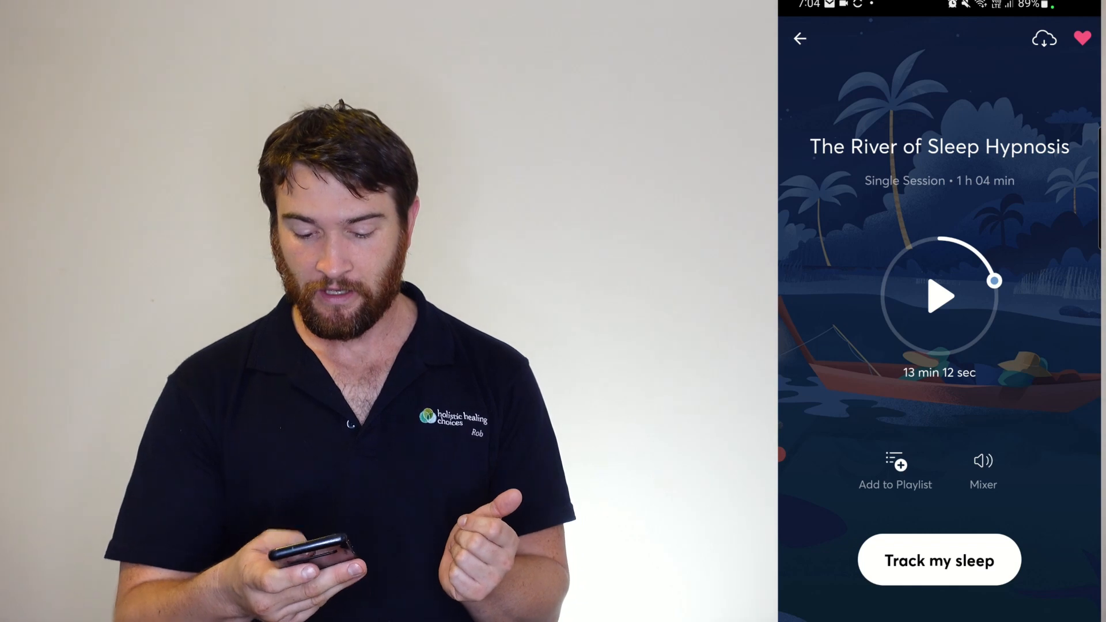
- Adjust a background sound's volume in the session's mixer with Eternity and Wind in Trees
left_click(983, 461)
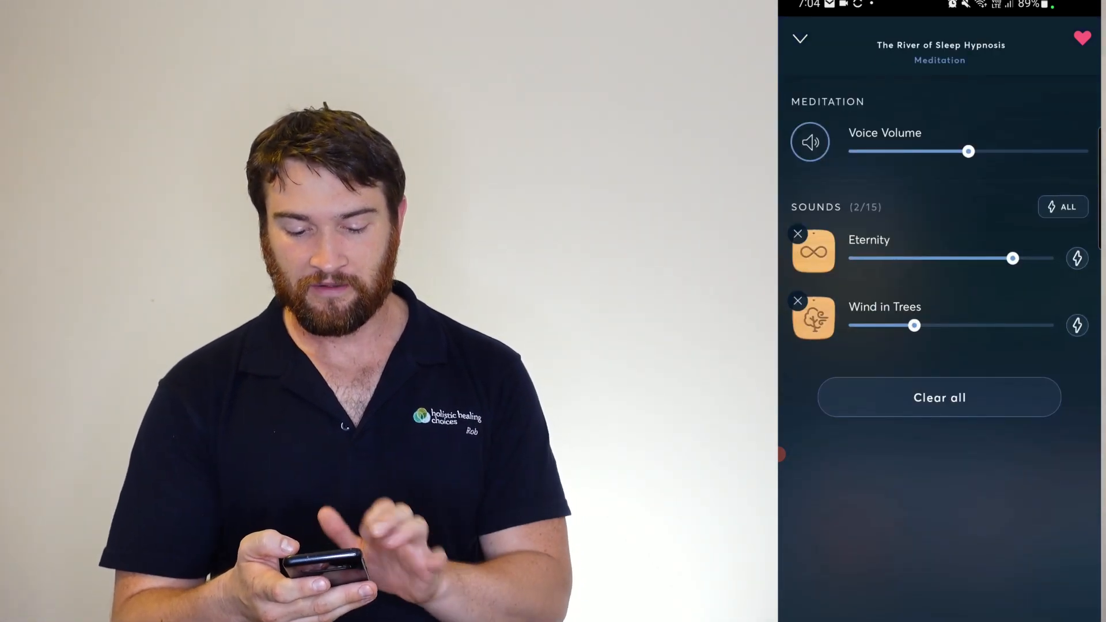
left_click_drag(913, 325, 1053, 325)
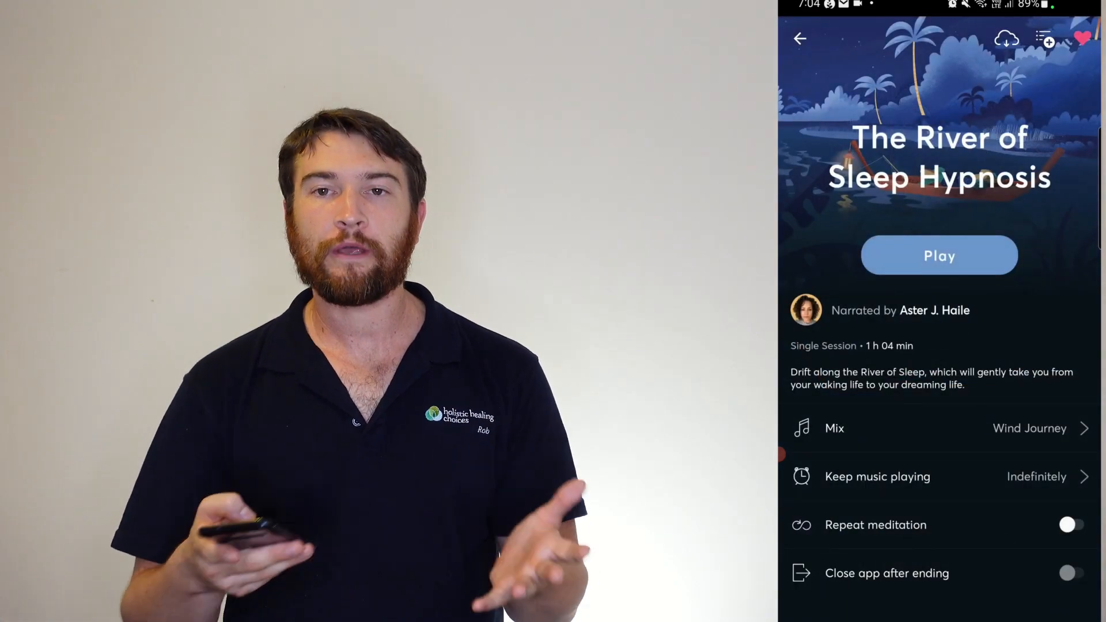
- Browse the home library down through Recently Added, Top 10 Rated and Sleep Hypnosis, then go to the Sounds collection
left_click(799, 40)
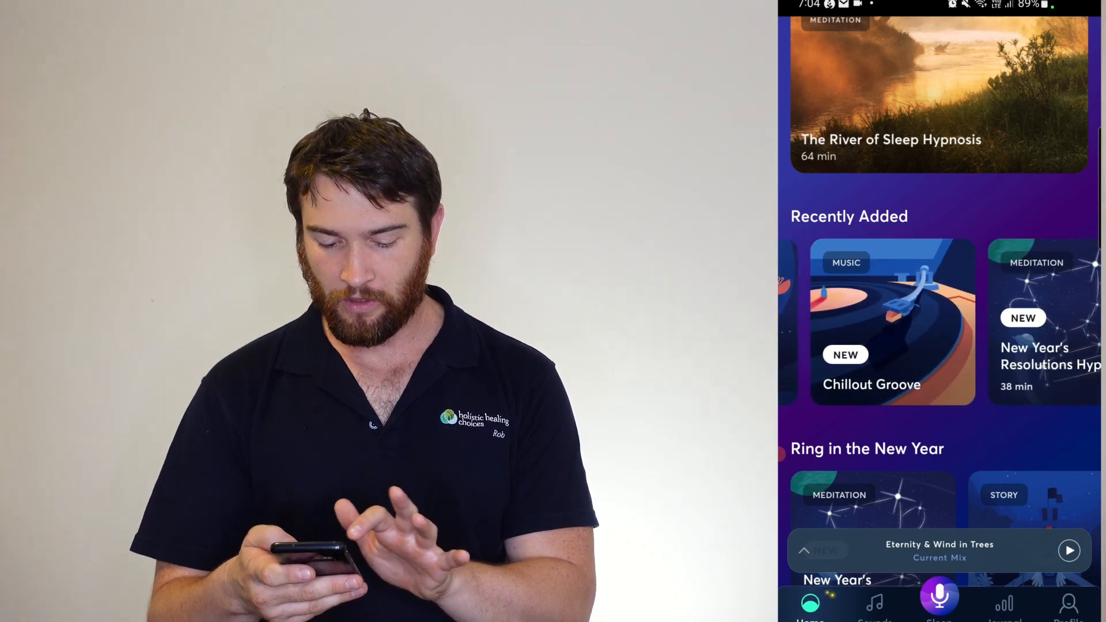
scroll("down", 3)
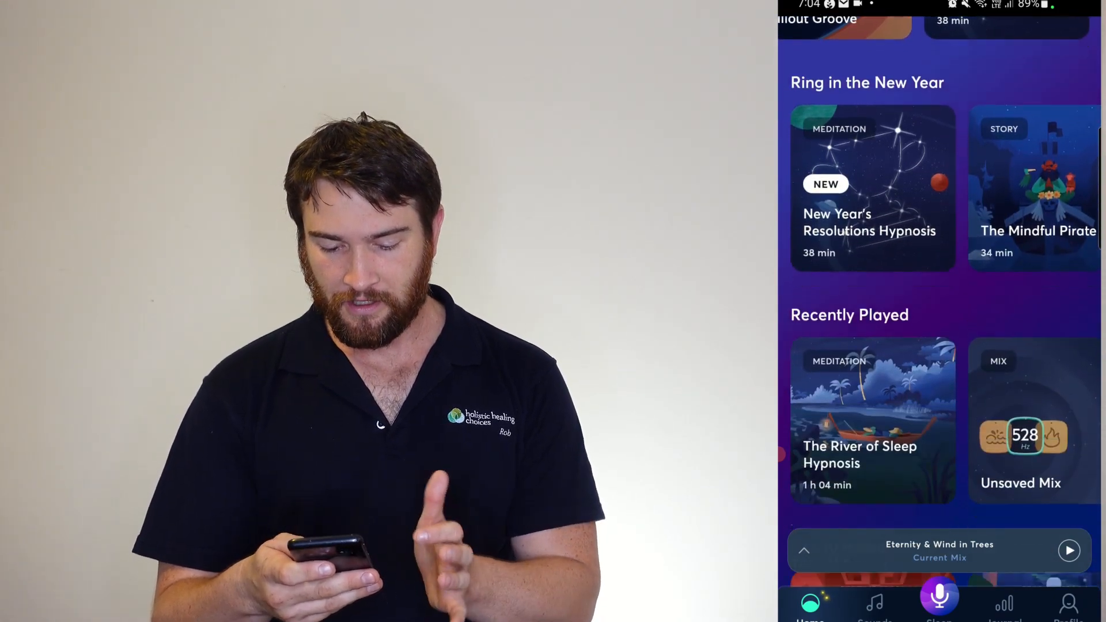
scroll("down", 3)
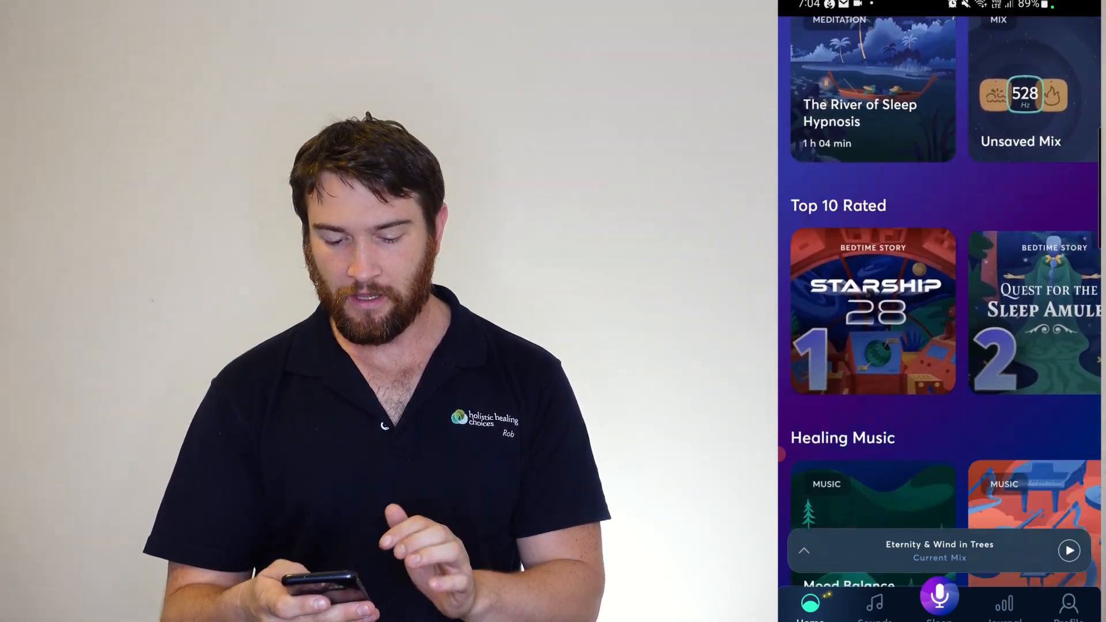
scroll("down", 3)
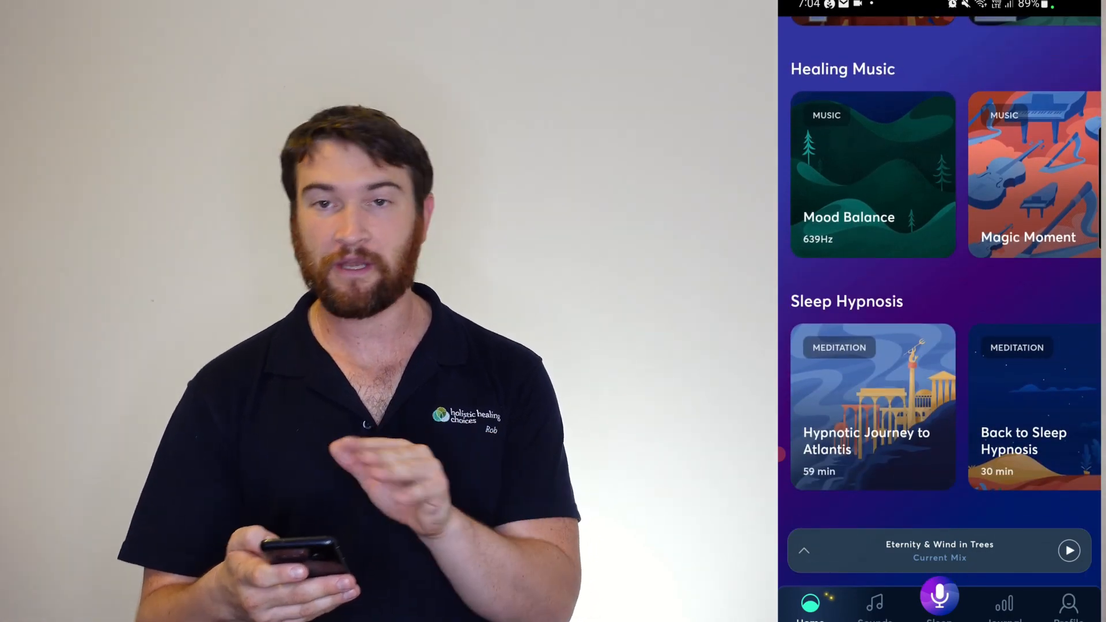
scroll("left", 3)
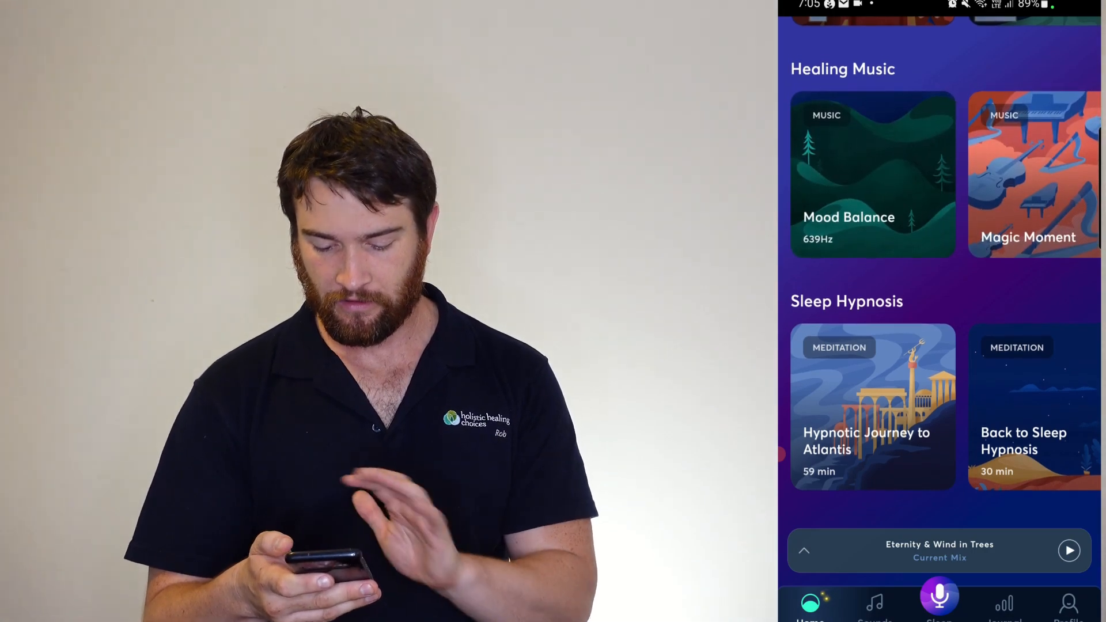
left_click(875, 603)
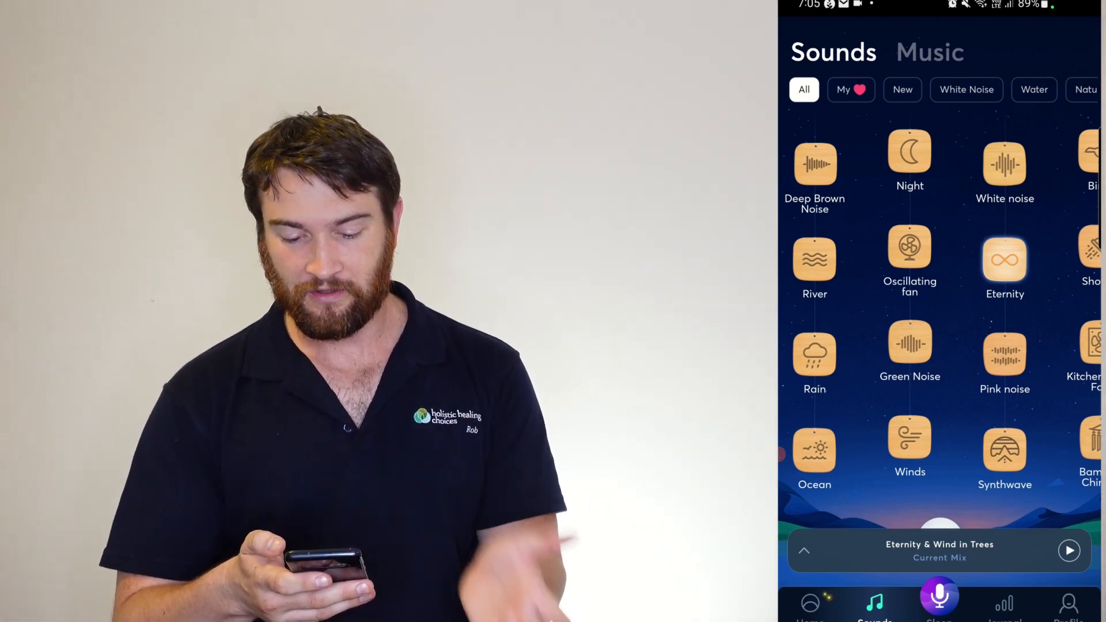
- Add Foam to the Wind in Trees mix, try Tribal, and pause the current mix from the mini player
left_click(1069, 550)
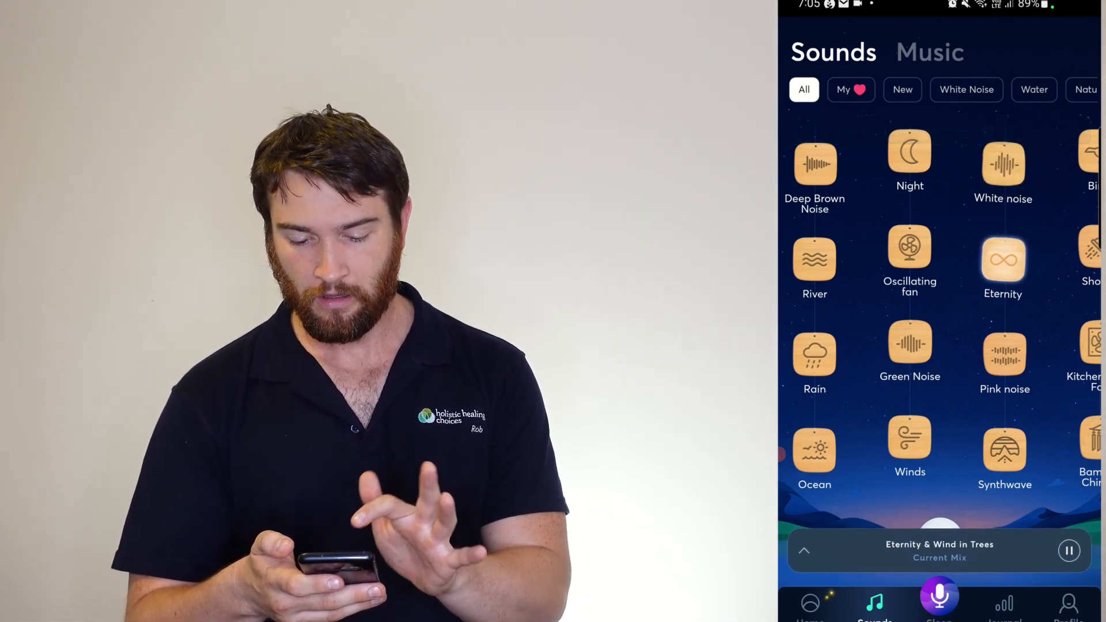
left_click(1005, 263)
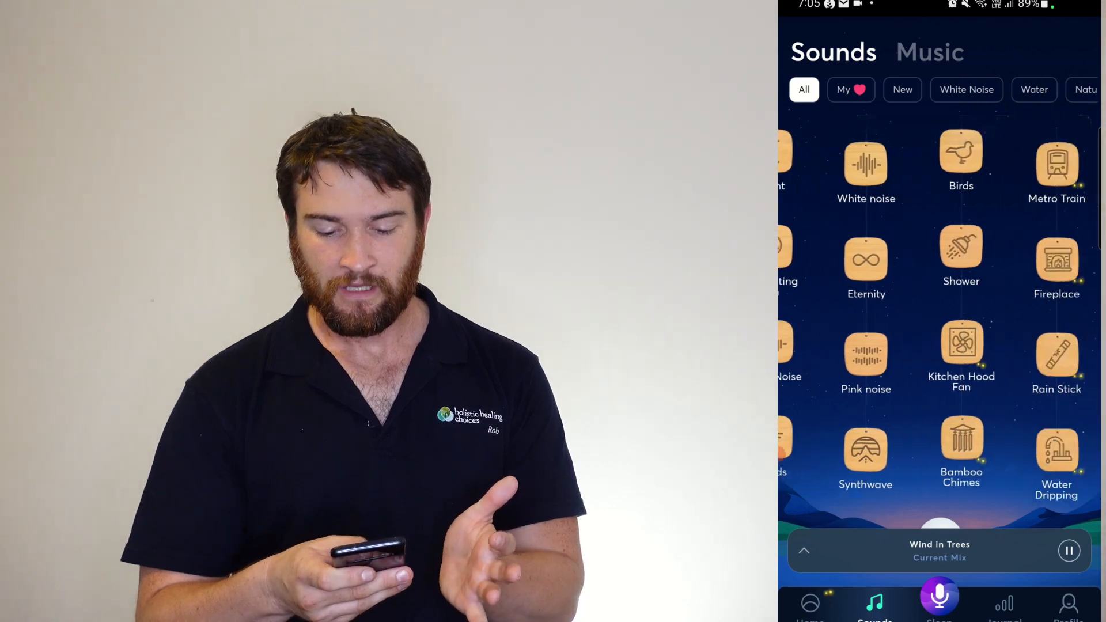
scroll("down", 3)
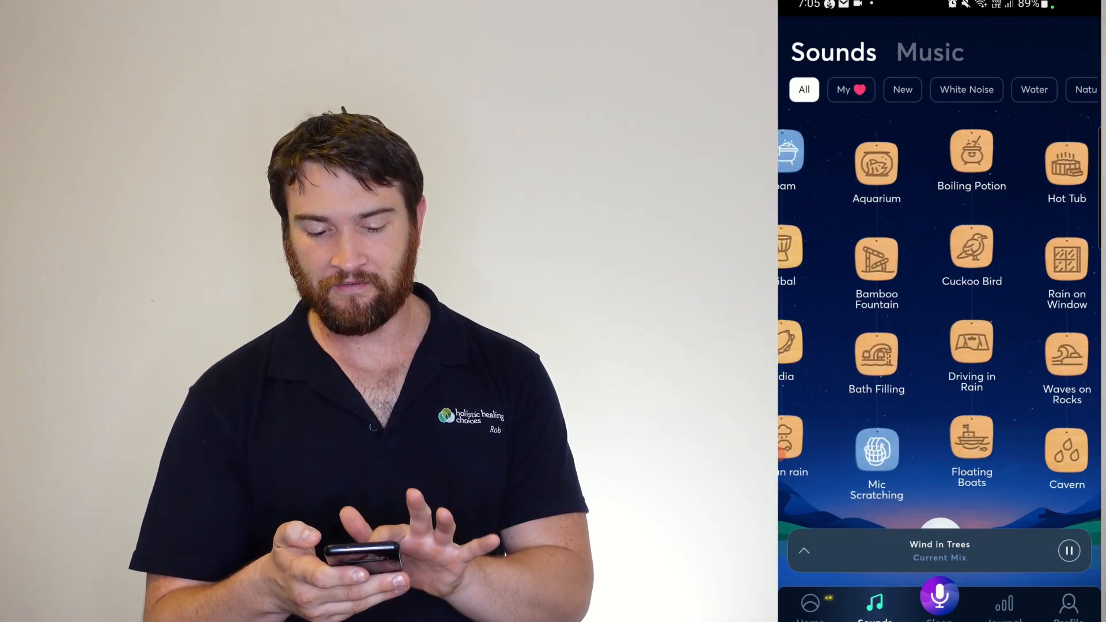
left_click(794, 156)
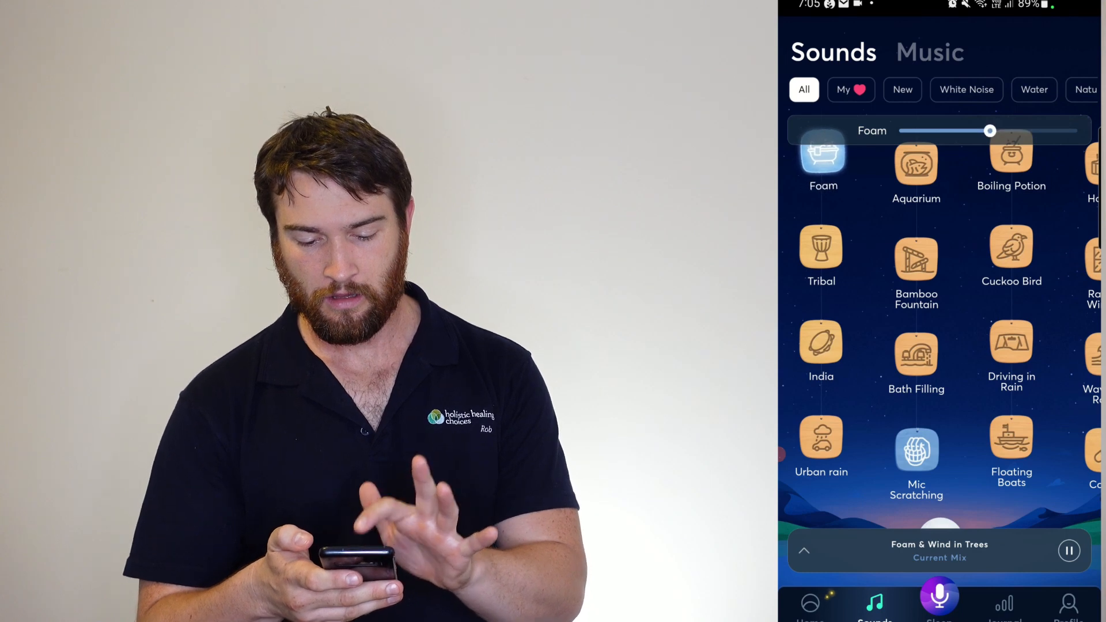
left_click(820, 251)
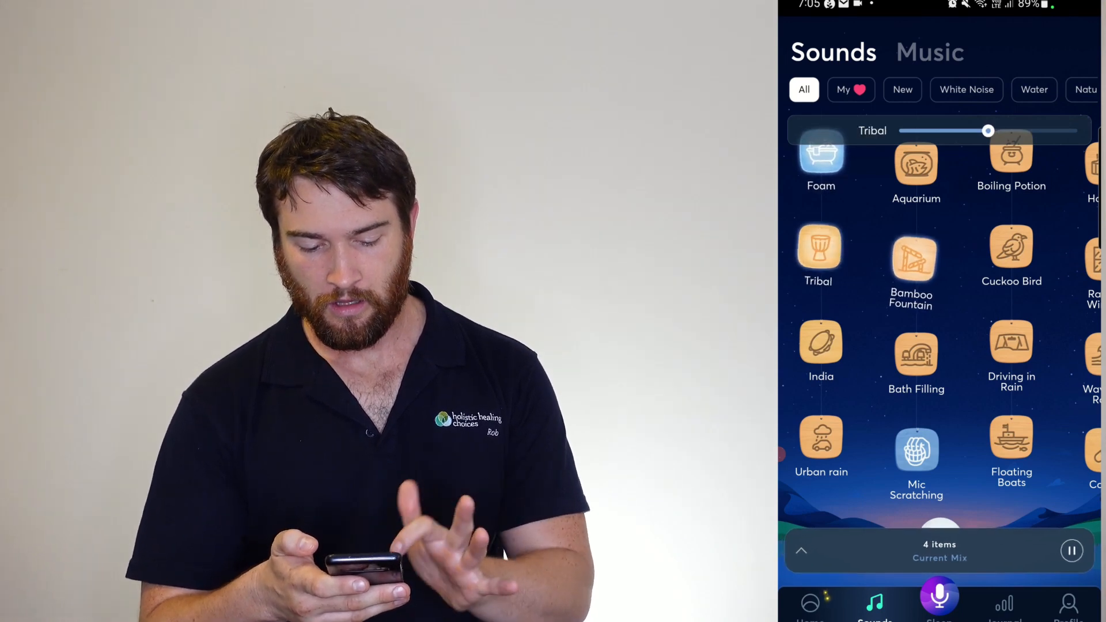
left_click(1011, 252)
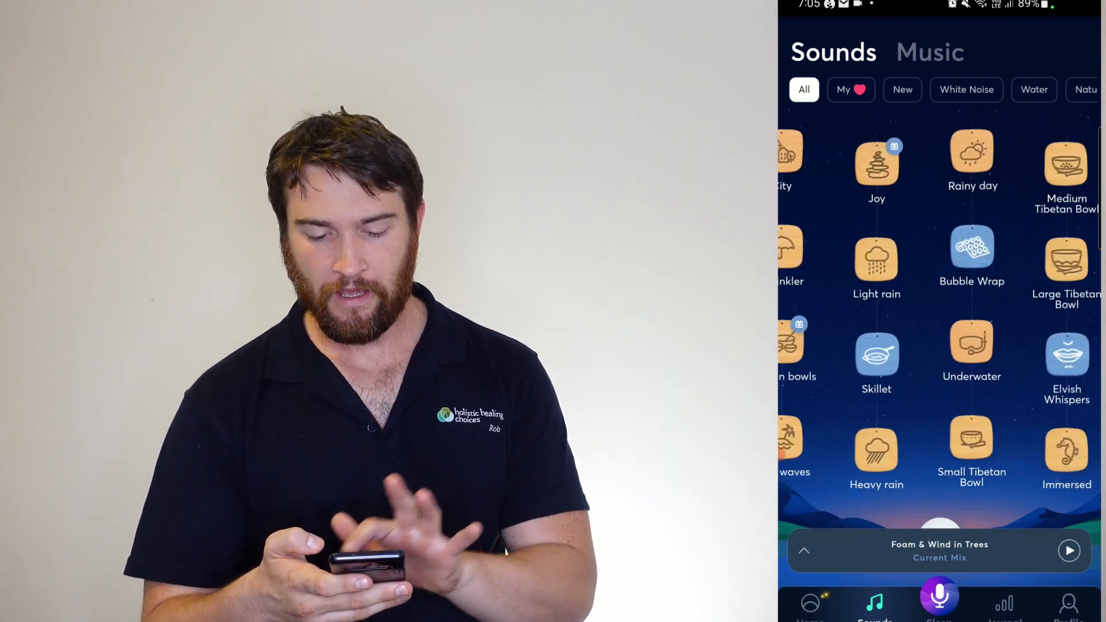
scroll("down", 3)
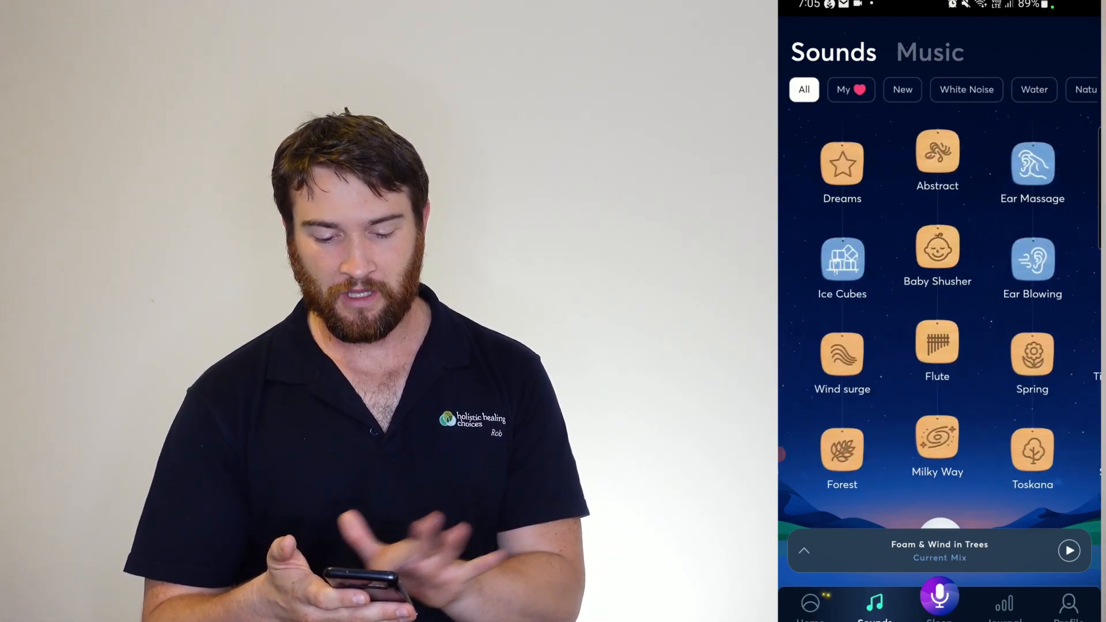
- Try the Anxiety Healer and Rejuvenation Solfeggio frequencies, remove them from the mix, and view the Solfeggio explanation
scroll("down", 3)
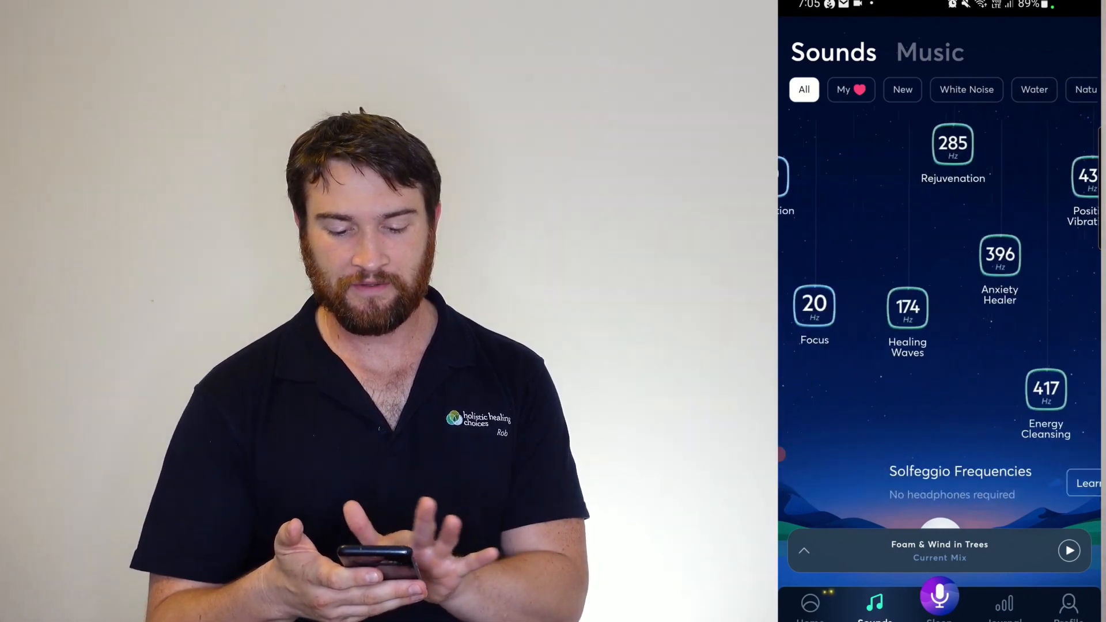
scroll("down", 3)
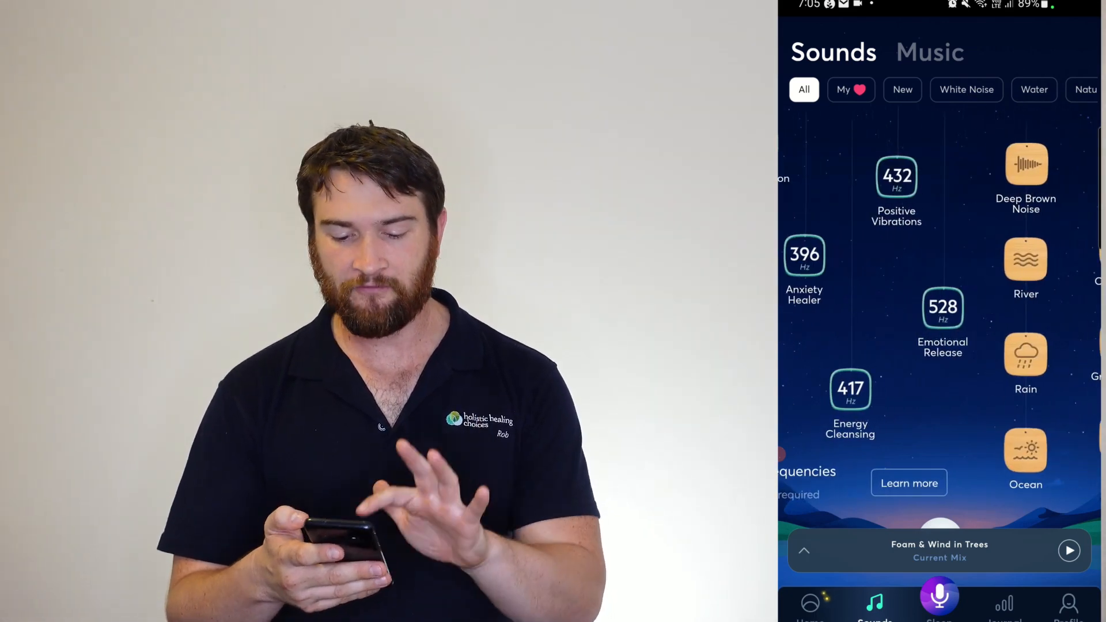
left_click(896, 177)
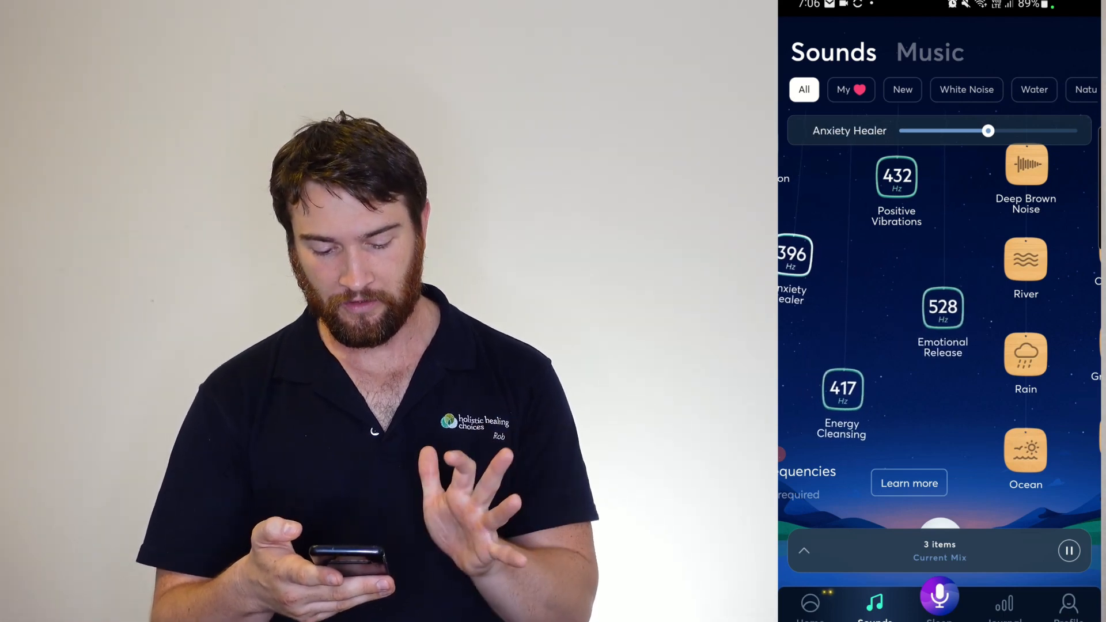
scroll("right", 3)
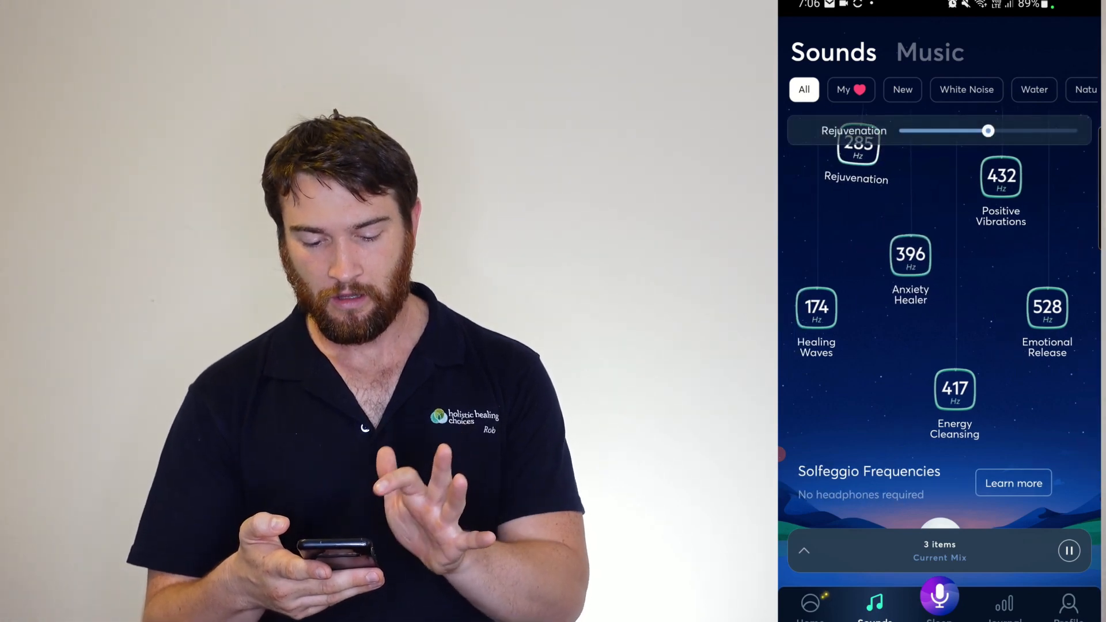
left_click(816, 308)
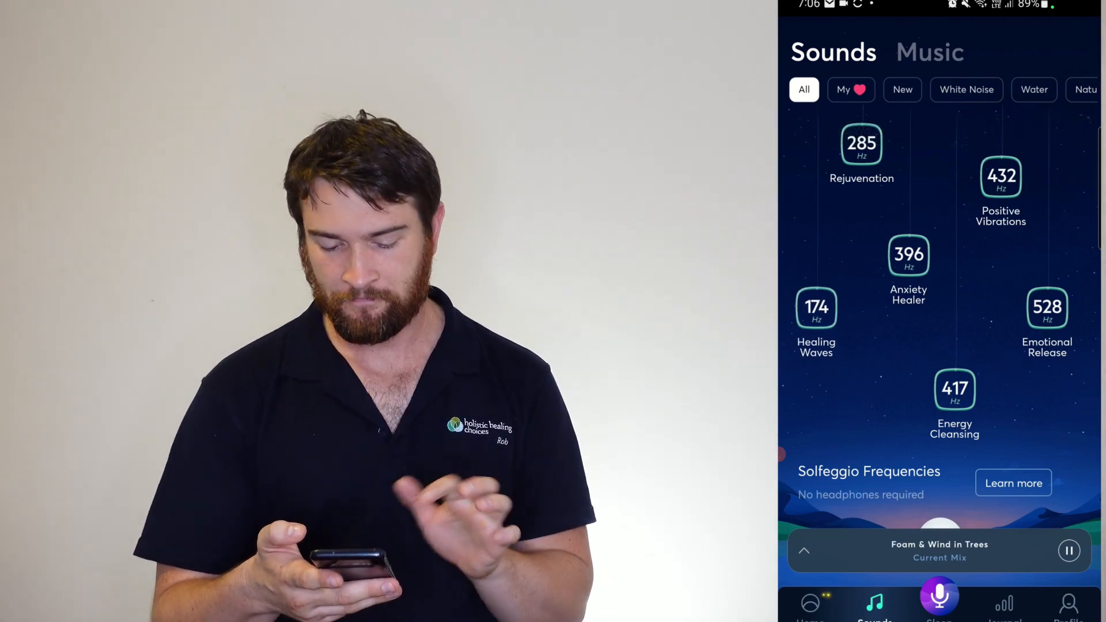
left_click(1014, 482)
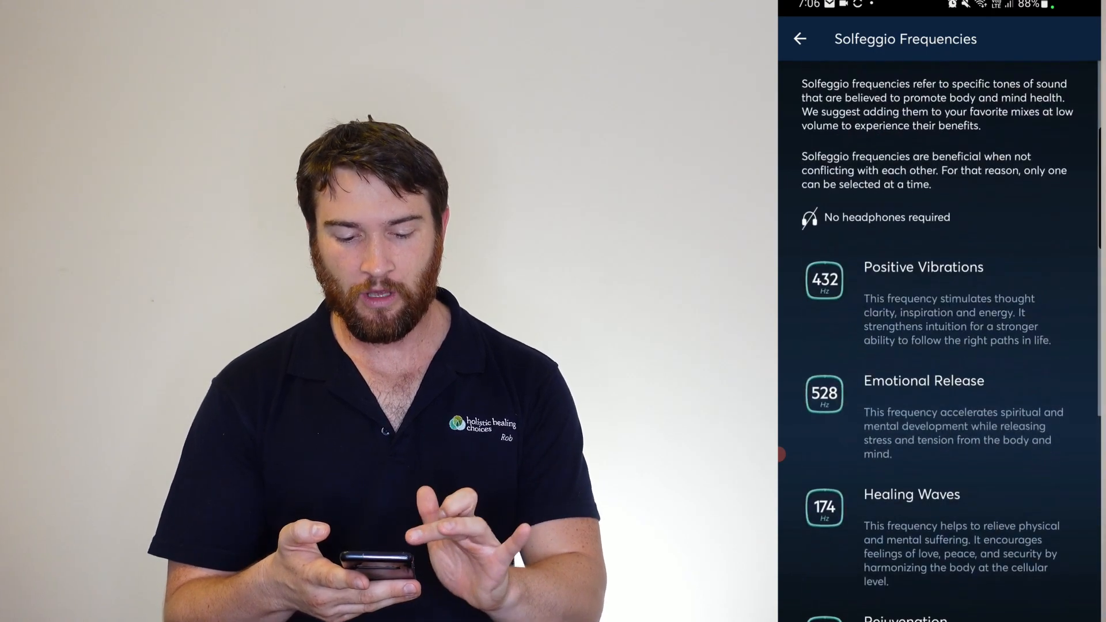
left_click(802, 39)
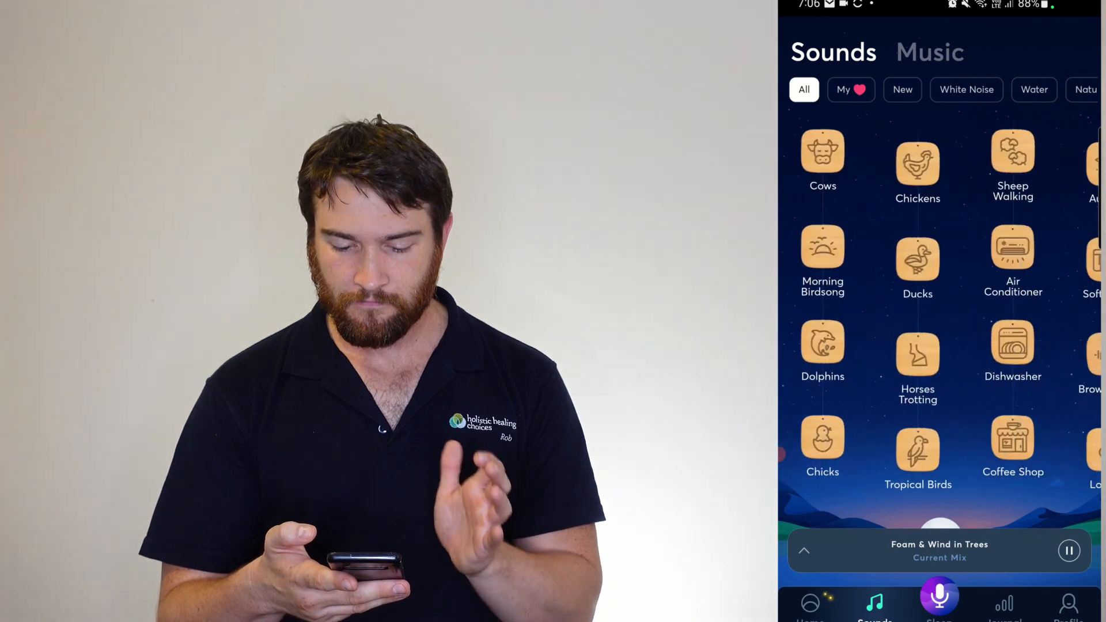
scroll("down", 3)
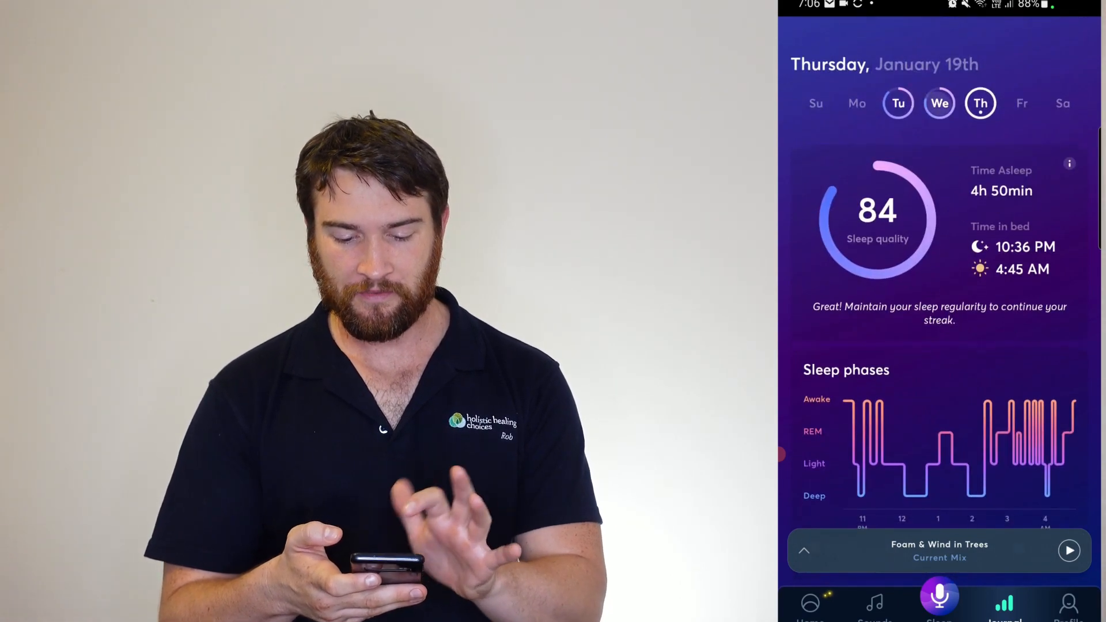
- View Tuesday's then Wednesday January 18th's sleep report with quality 80, sleep phases and a snoring recording
left_click(899, 103)
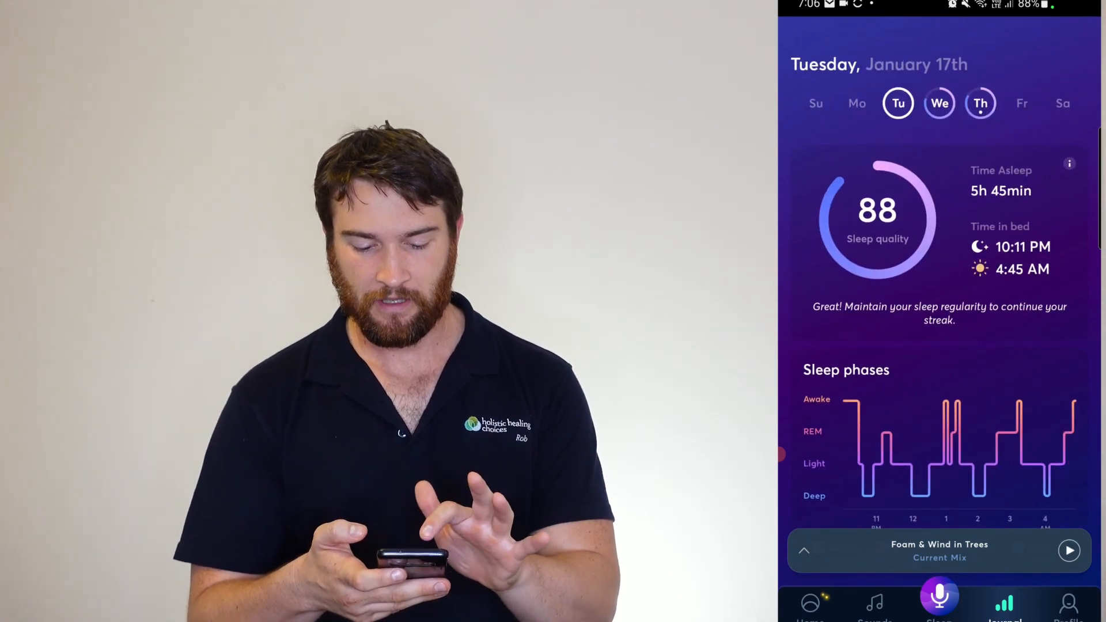
left_click(939, 104)
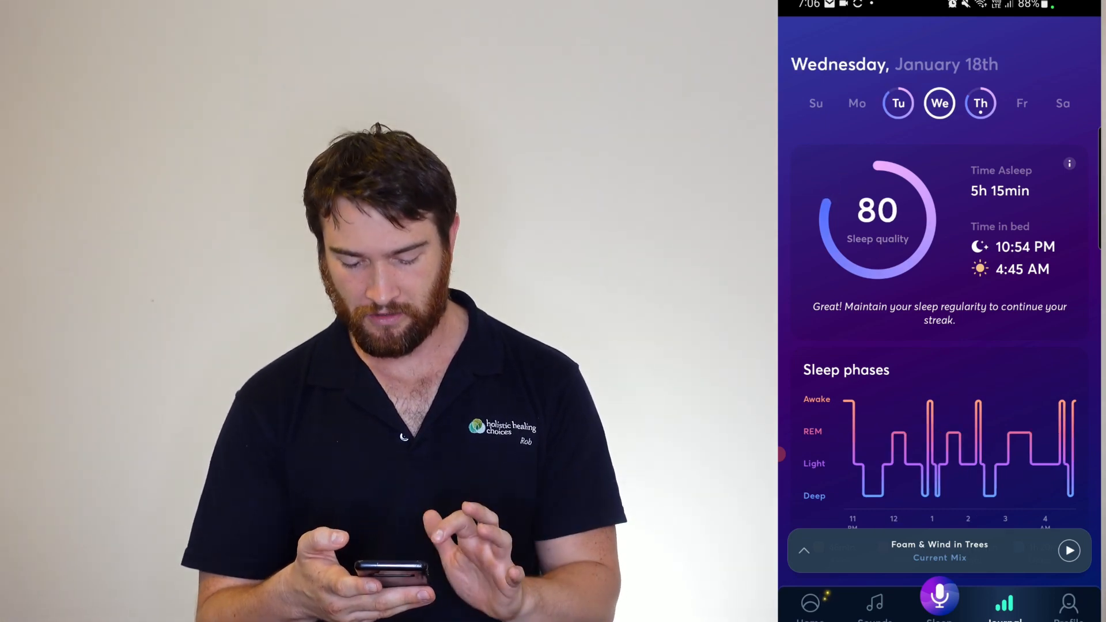
scroll("down", 3)
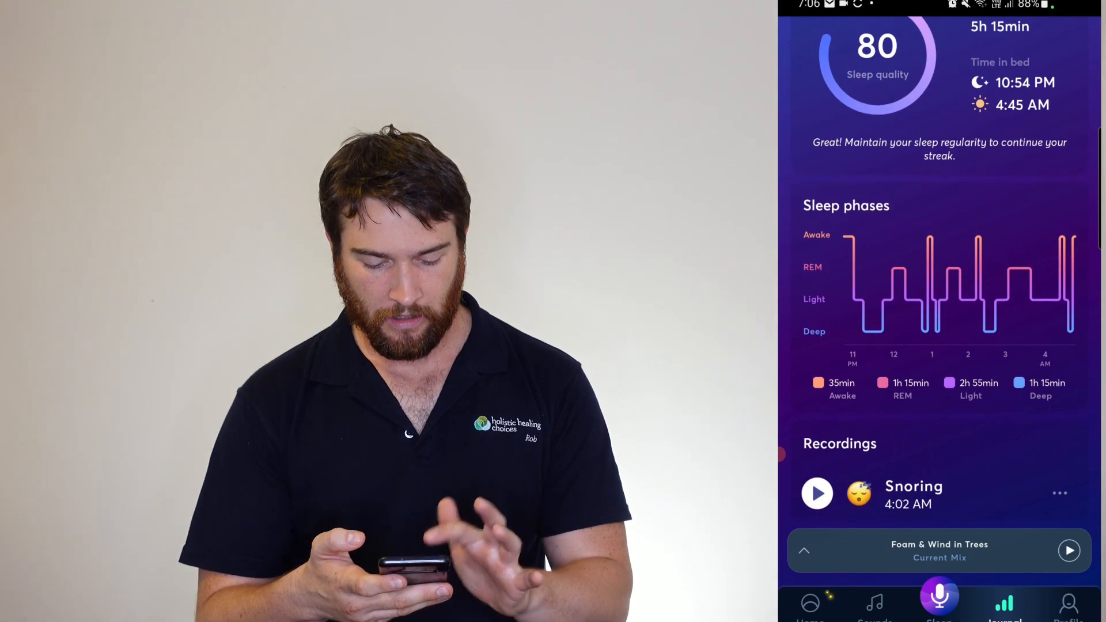
left_click(1070, 606)
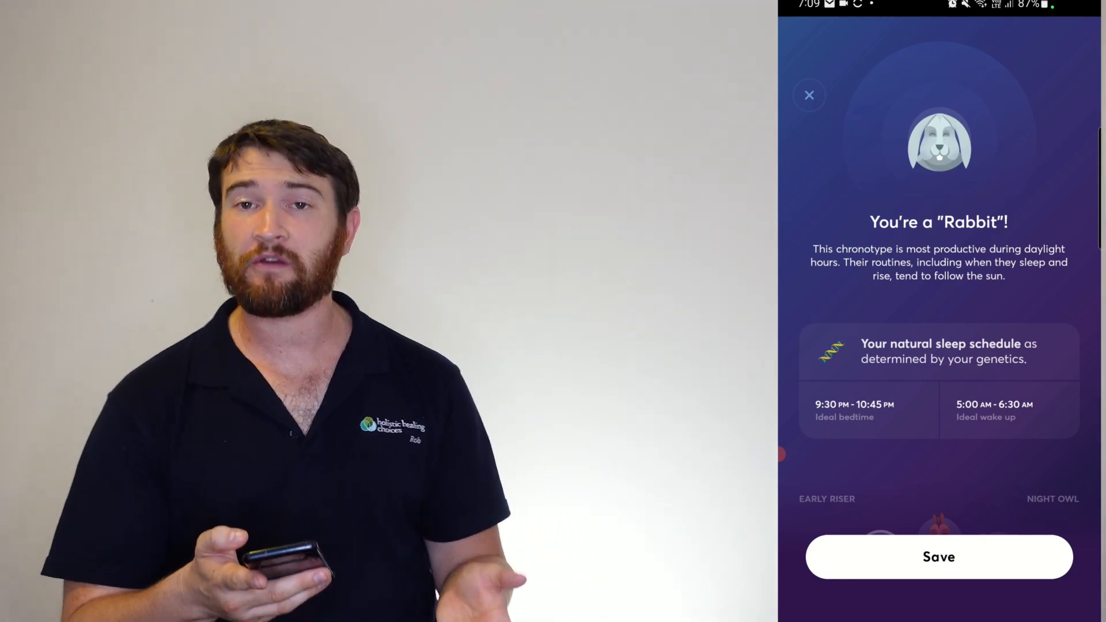
- Review the Rabbit chronotype result and save it to the profile
scroll("down", 3)
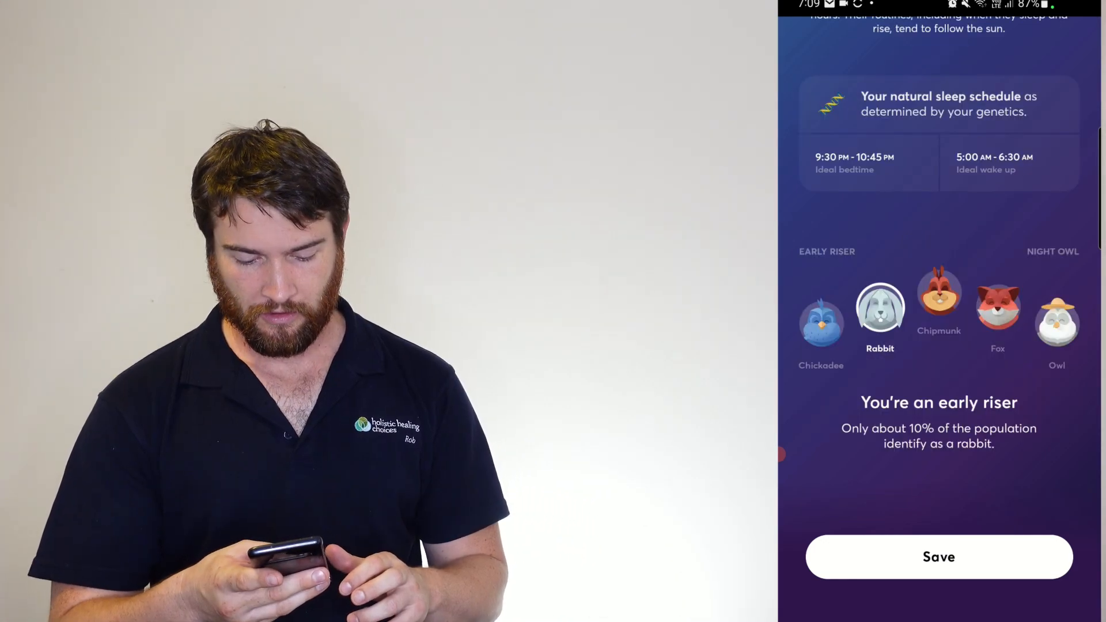
left_click(940, 556)
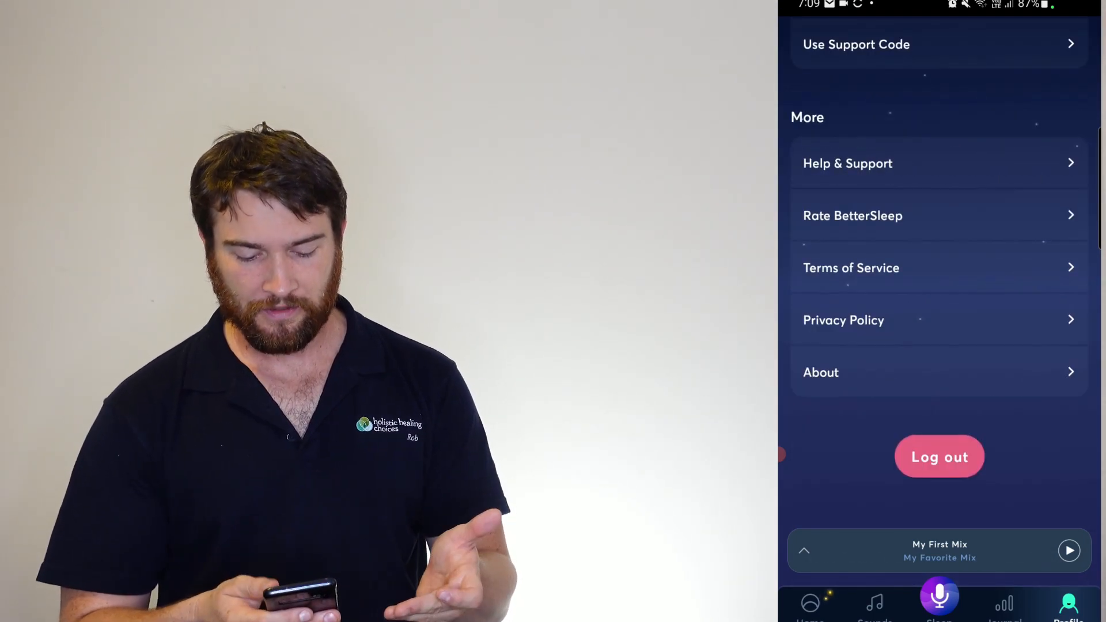
- Start the Mini SleepMoves session from the home library, stop it with confirmation, and return home
left_click(811, 608)
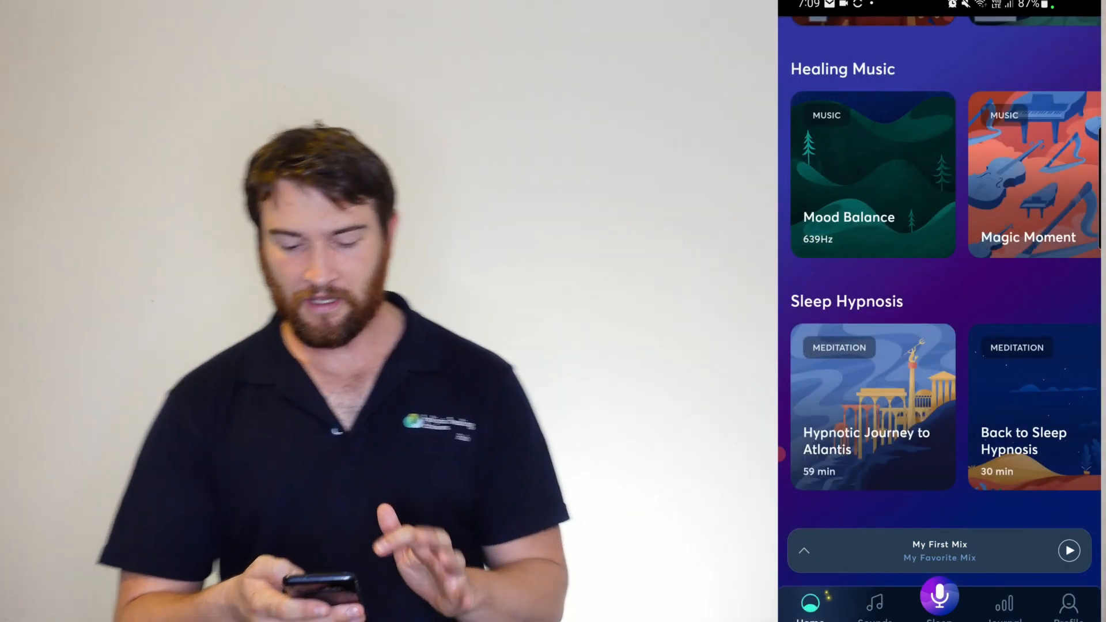
scroll("up", 3)
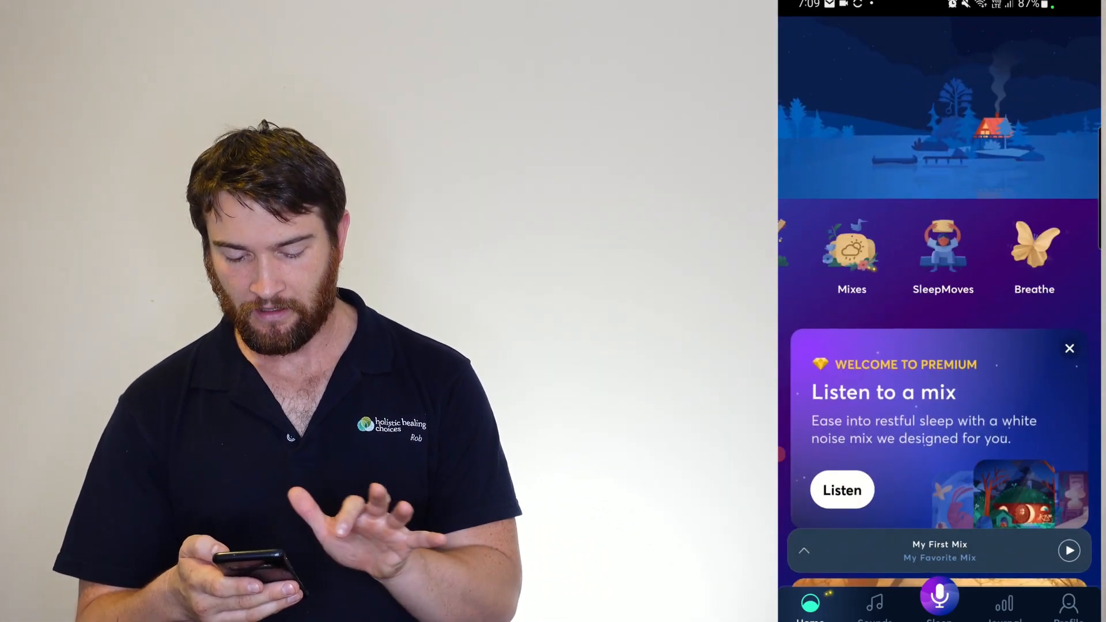
left_click(851, 253)
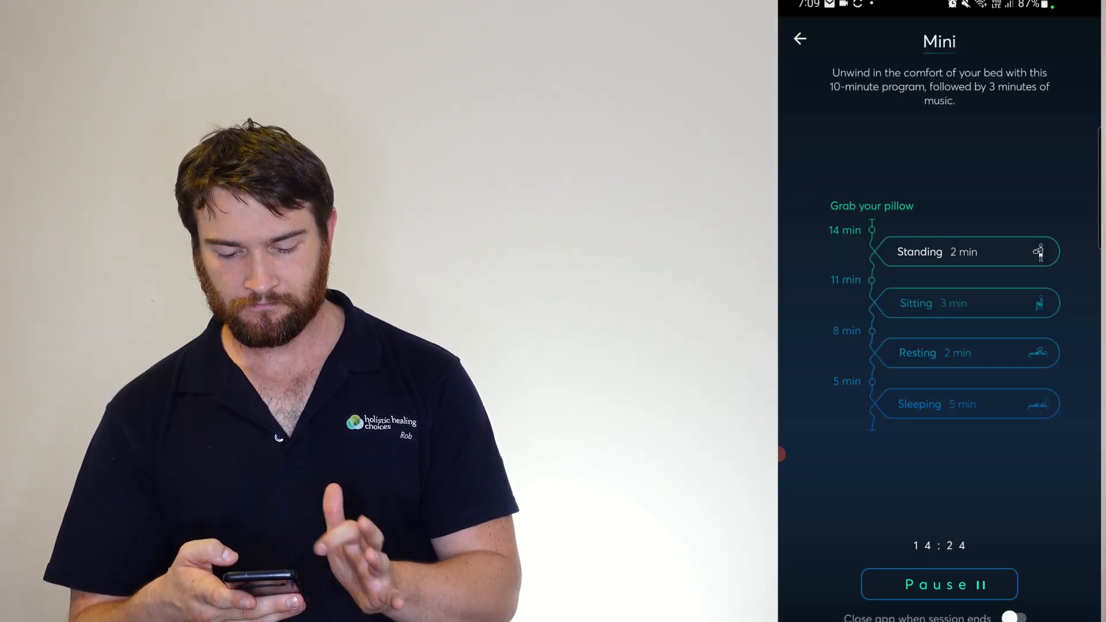
left_click(940, 584)
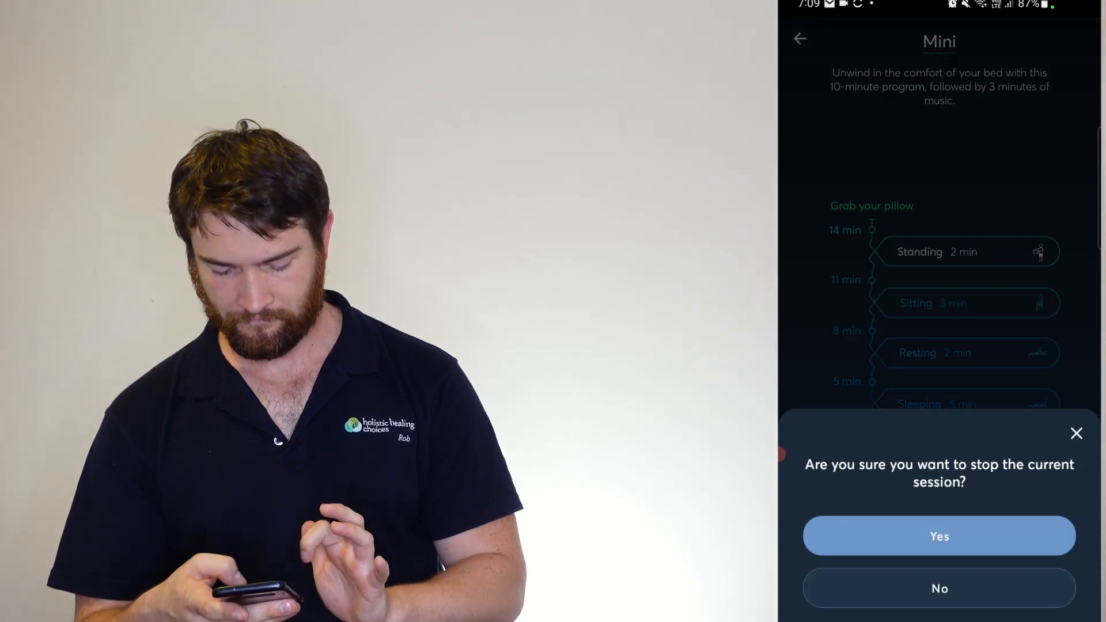
left_click(940, 536)
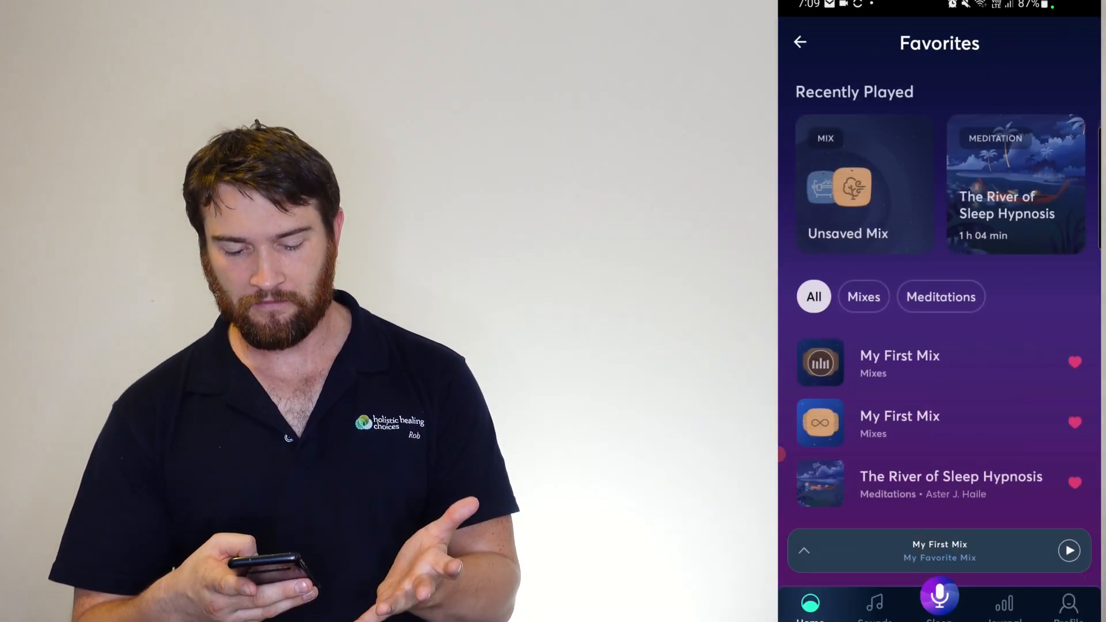
left_click(800, 42)
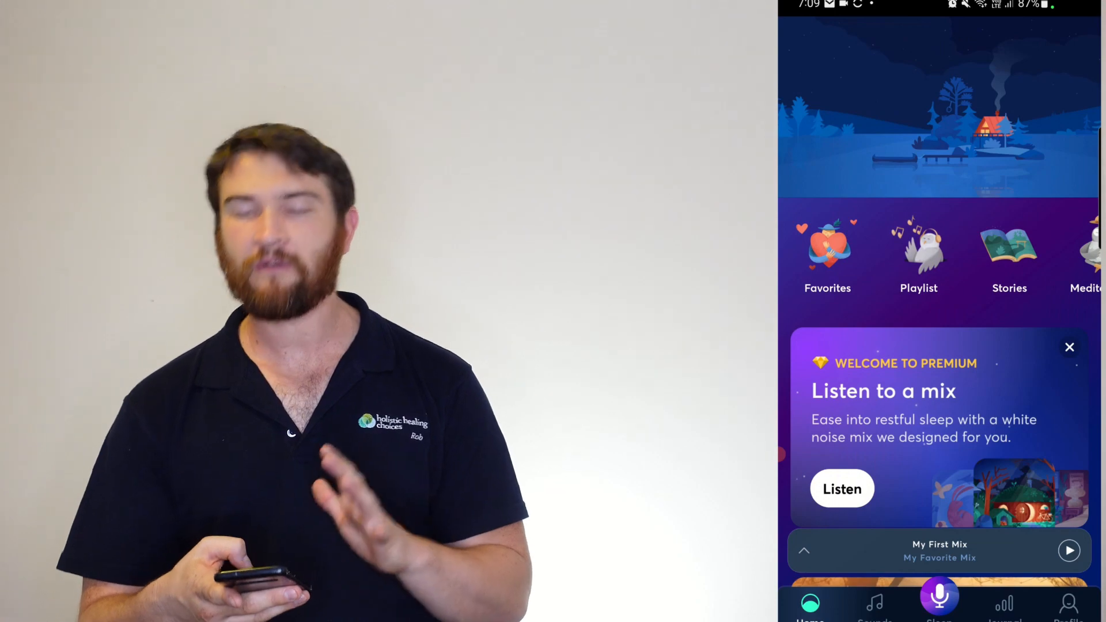